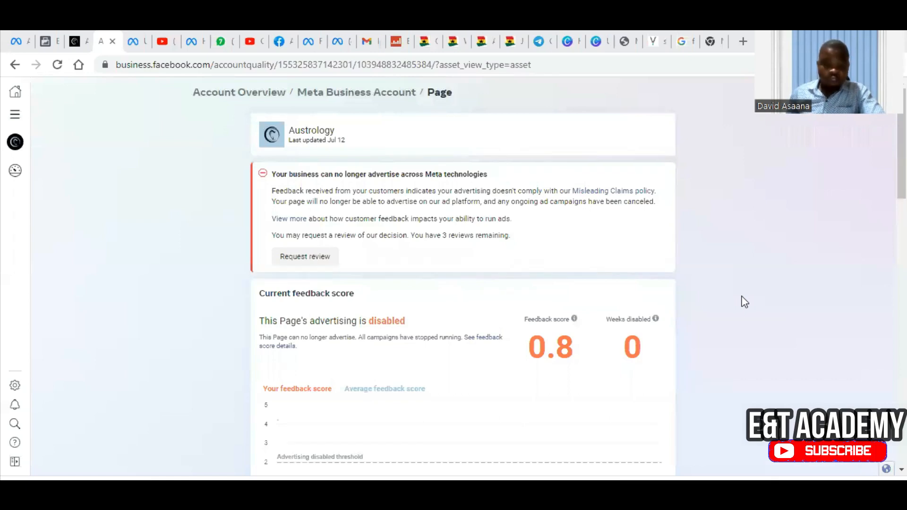
mouse_move(728, 205)
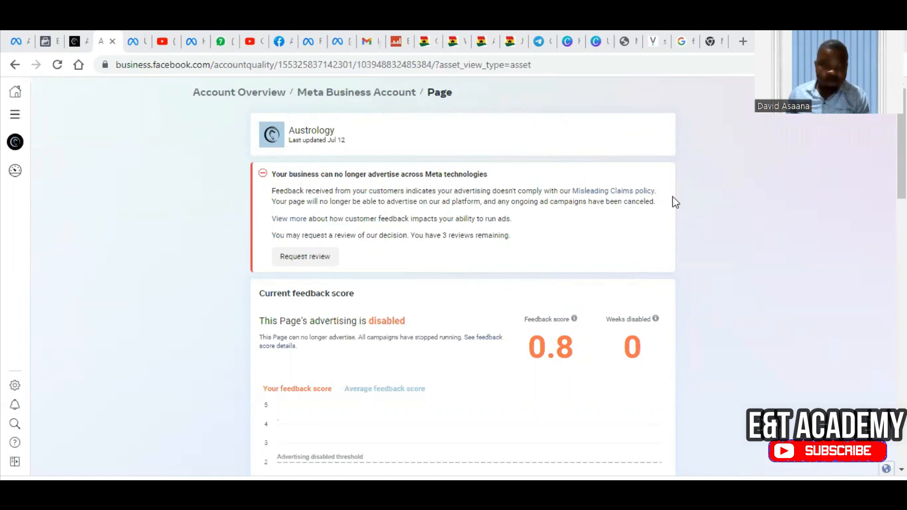
mouse_move(452, 214)
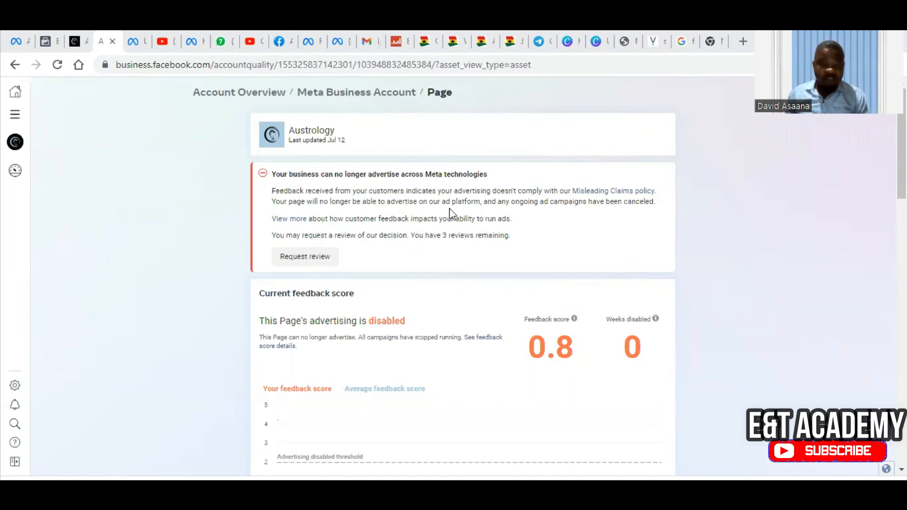
mouse_move(439, 147)
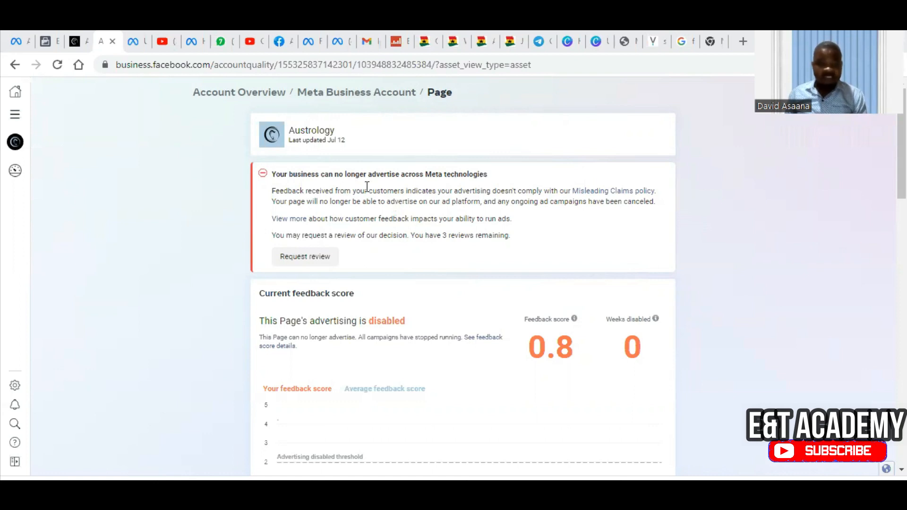
mouse_move(448, 187)
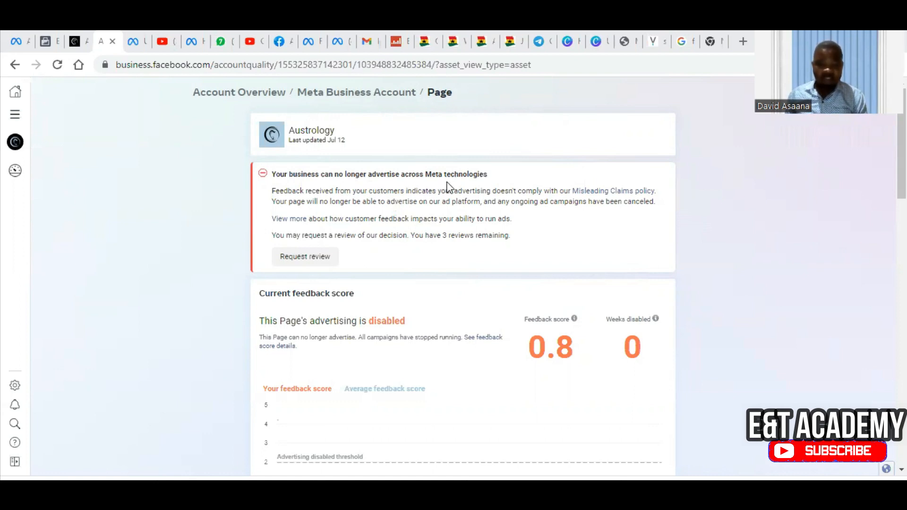
mouse_move(465, 172)
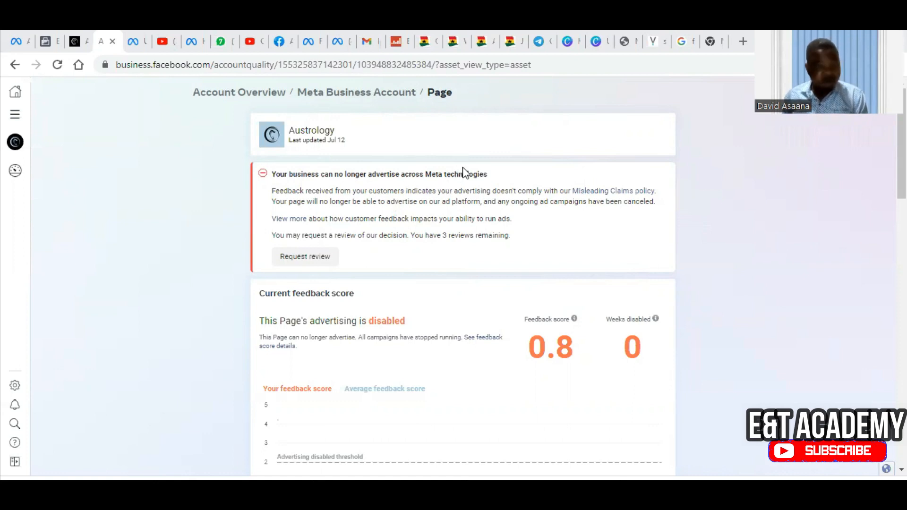
mouse_move(424, 217)
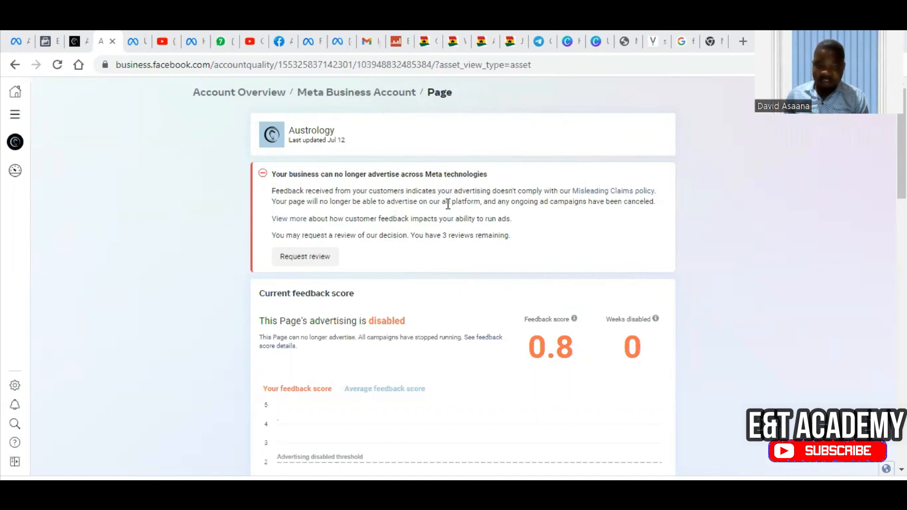
mouse_move(514, 201)
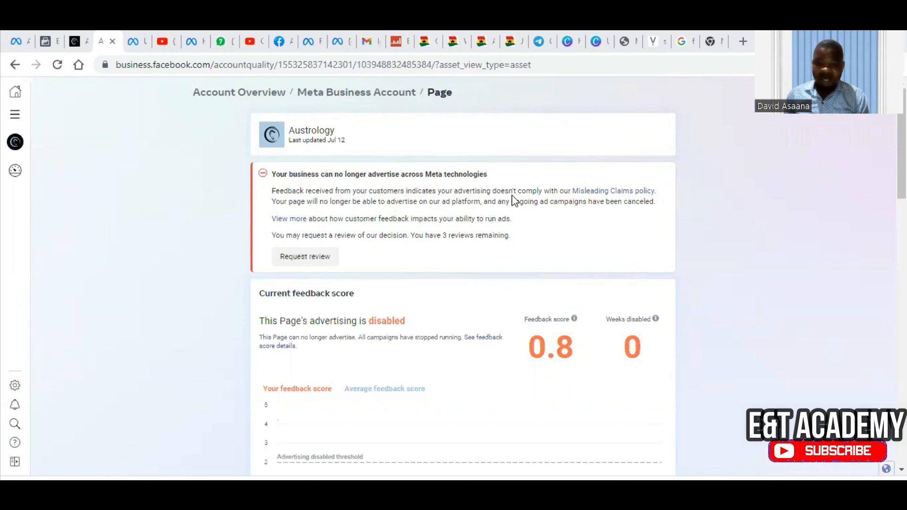
mouse_move(605, 203)
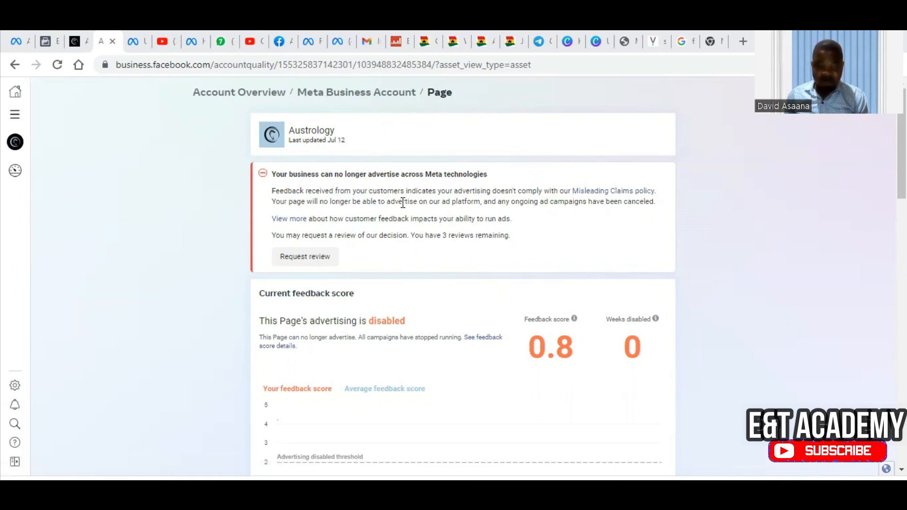
mouse_move(469, 209)
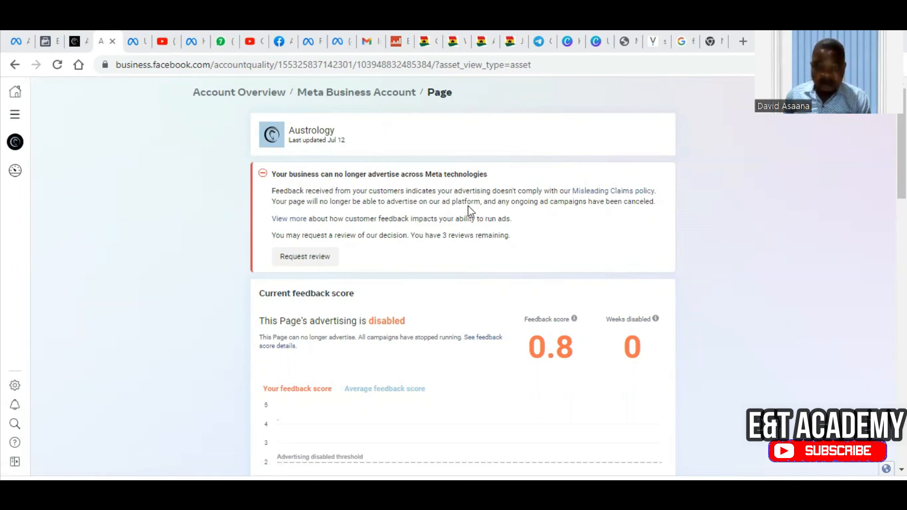
mouse_move(543, 213)
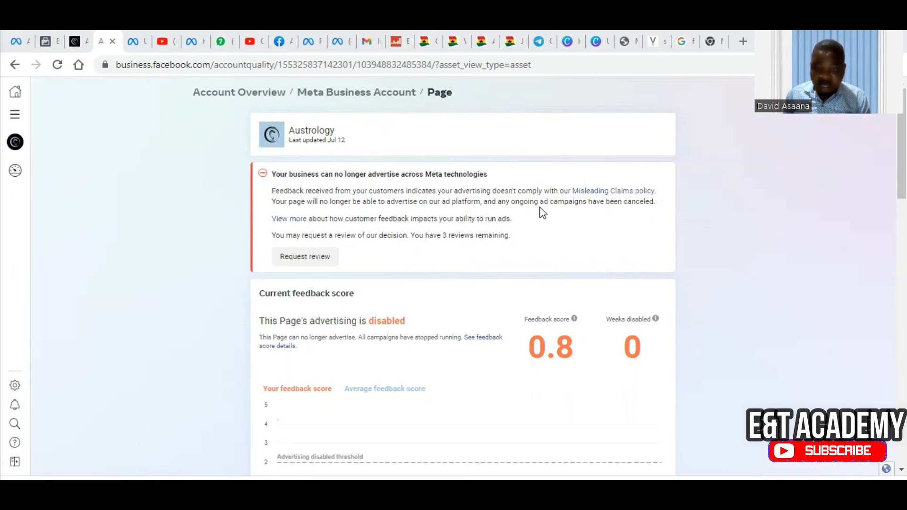
mouse_move(567, 219)
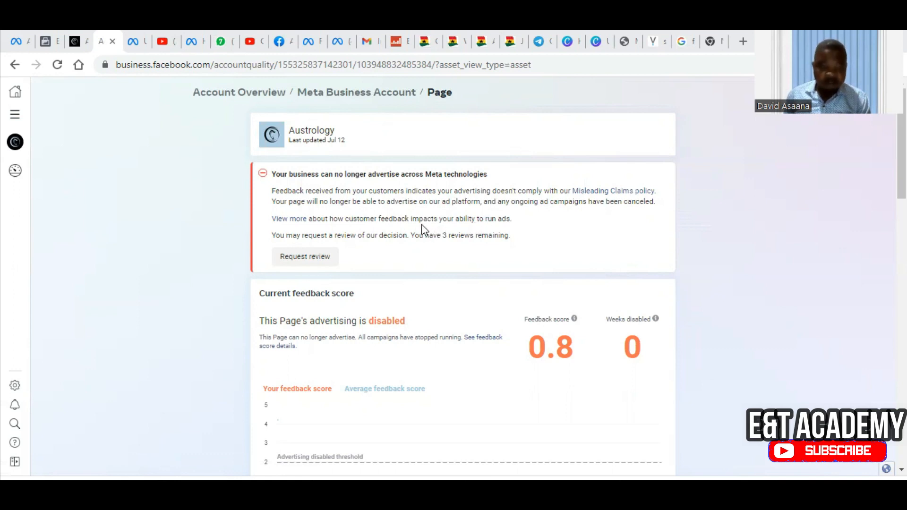
mouse_move(393, 246)
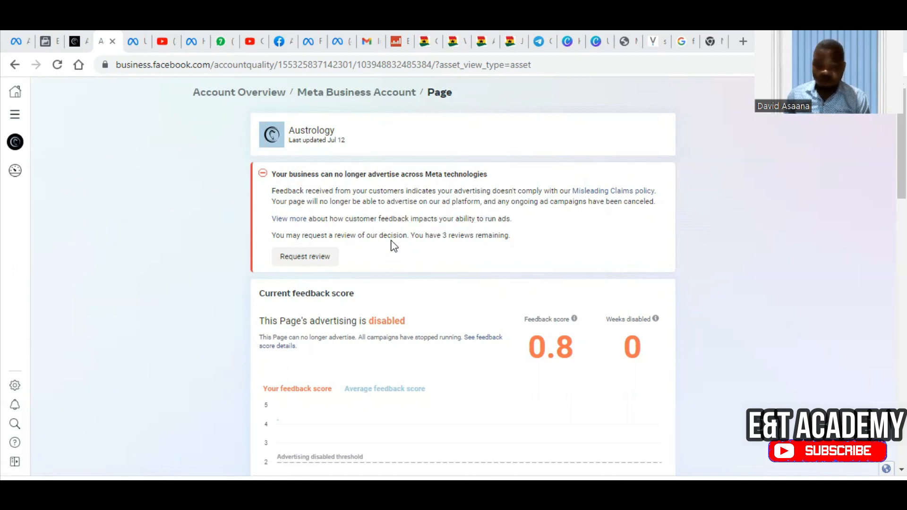
mouse_move(476, 248)
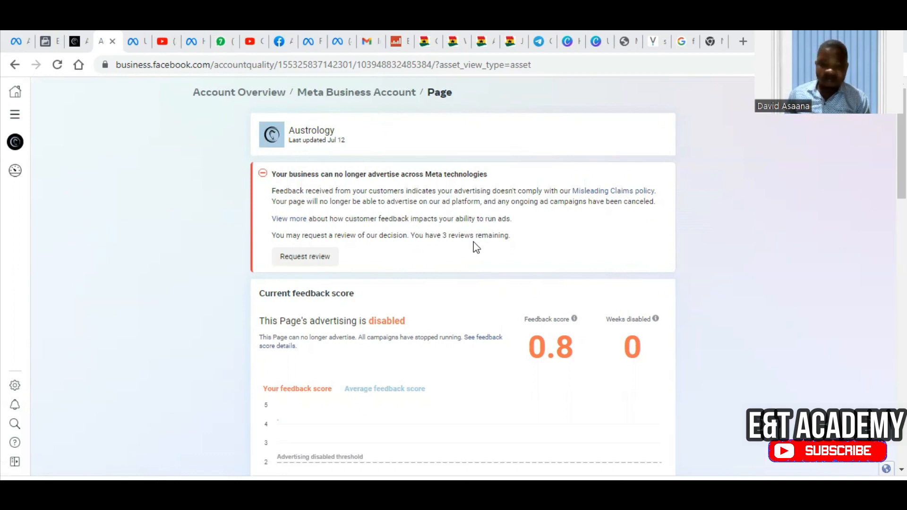
mouse_move(491, 257)
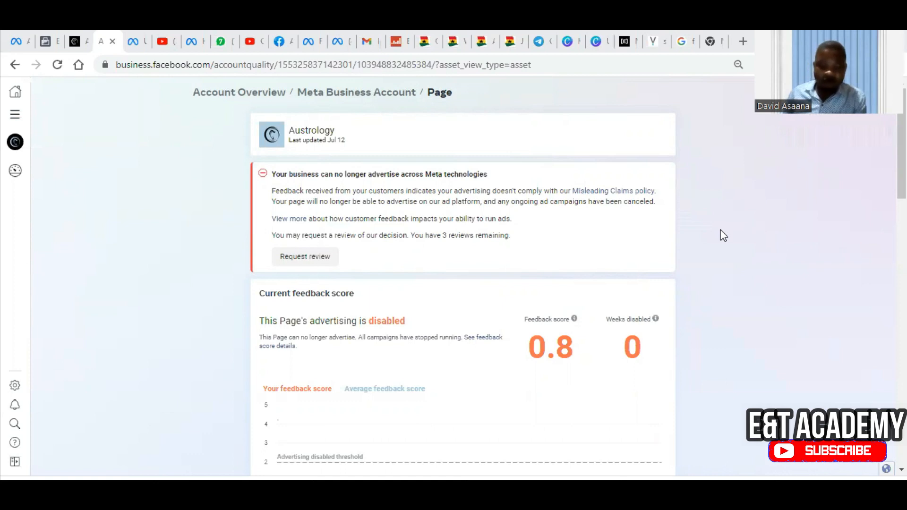
mouse_move(669, 153)
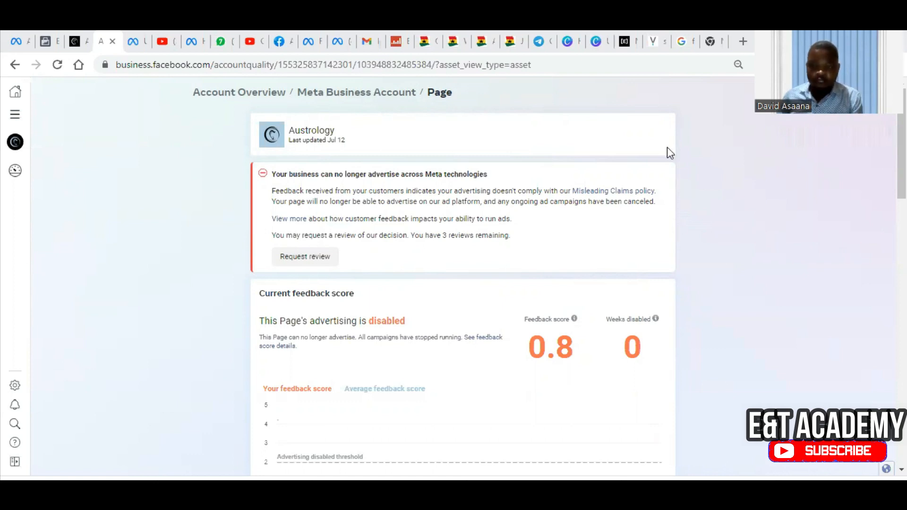
mouse_move(635, 196)
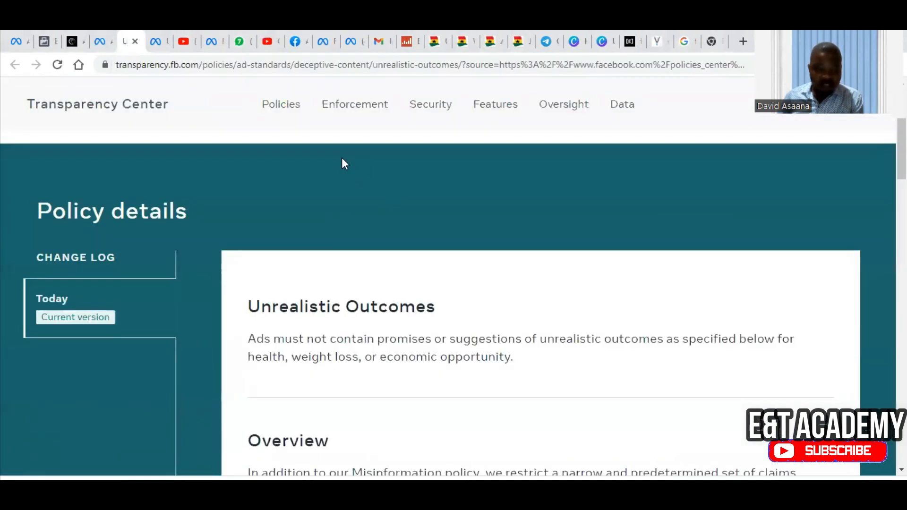
Scroll through the Unrealistic Outcomes policy and expand its full list of restricted claims down to the Guidelines section
scroll("up", 3)
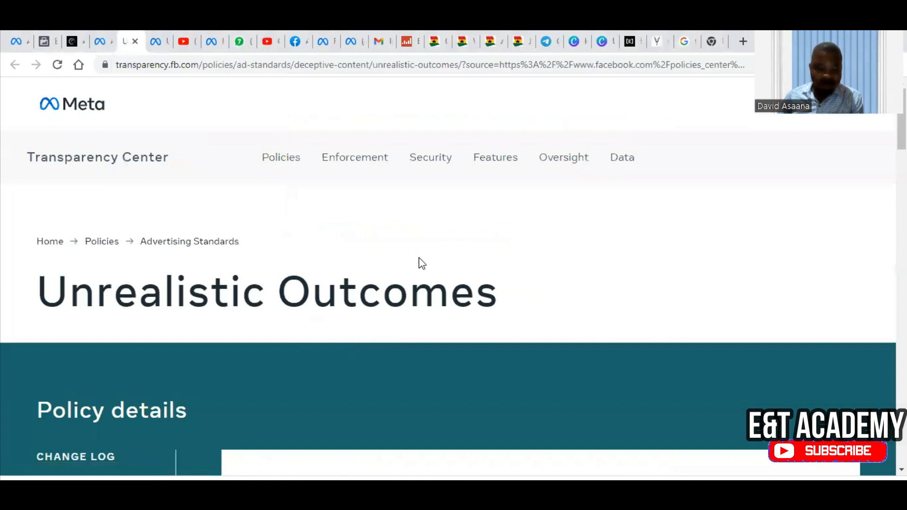
scroll("down", 3)
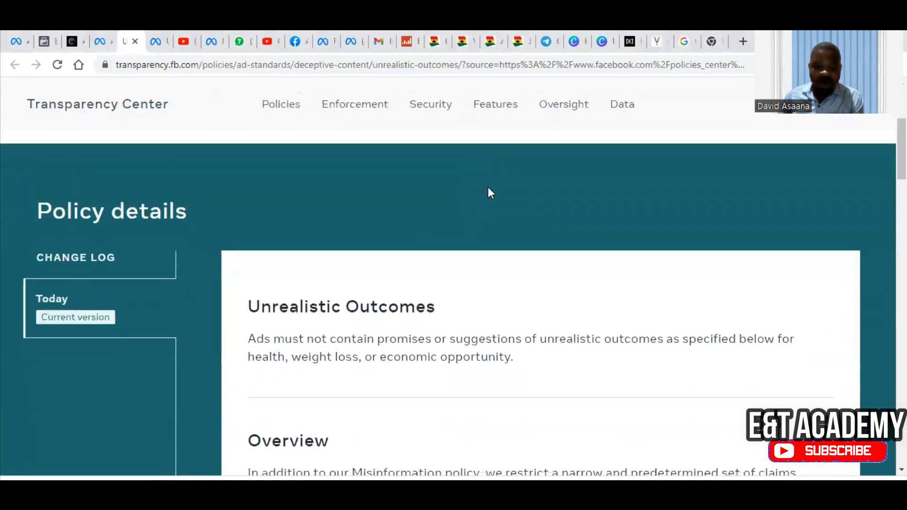
scroll("down", 3)
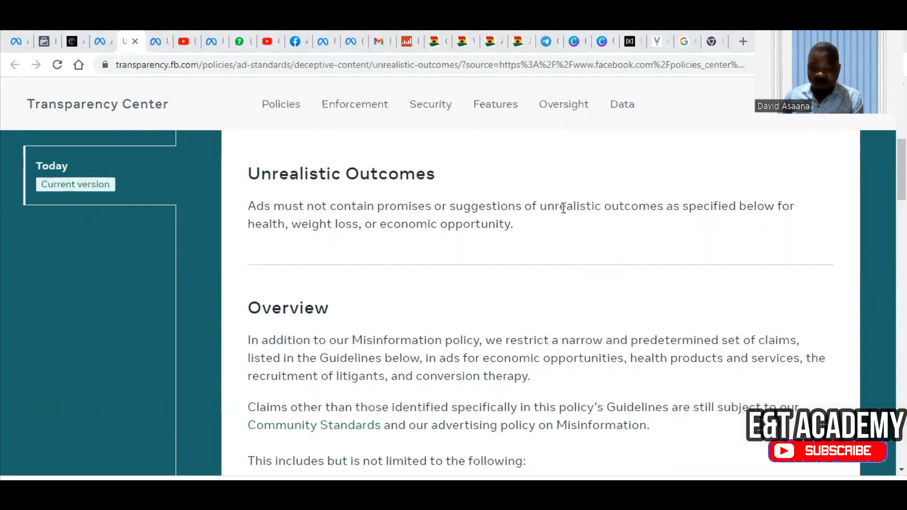
mouse_move(744, 214)
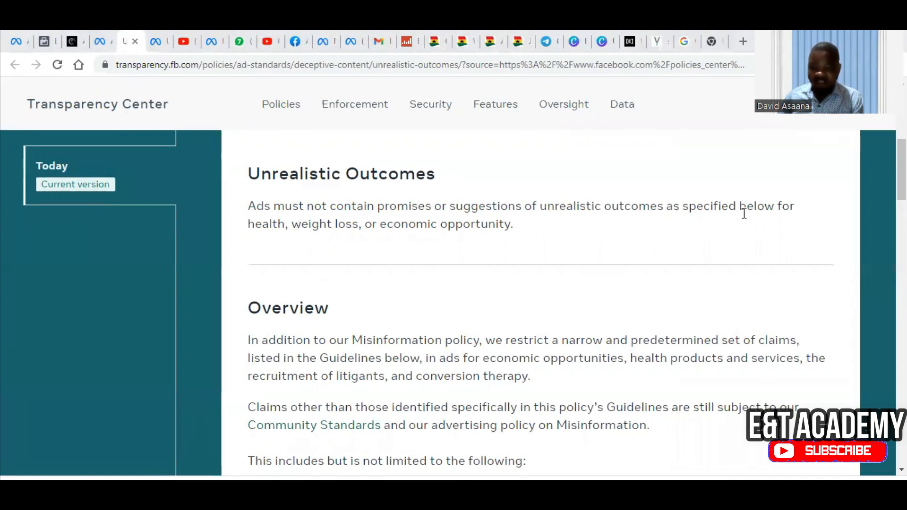
mouse_move(328, 226)
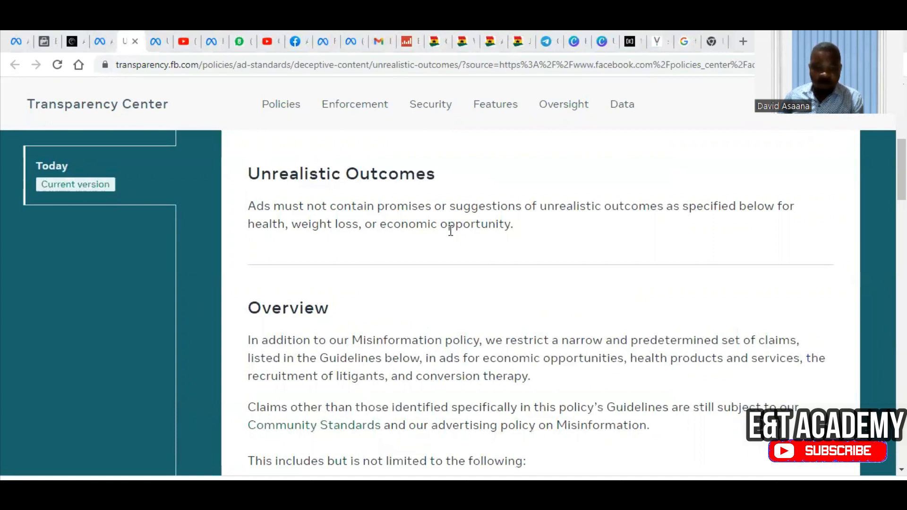
scroll("down", 3)
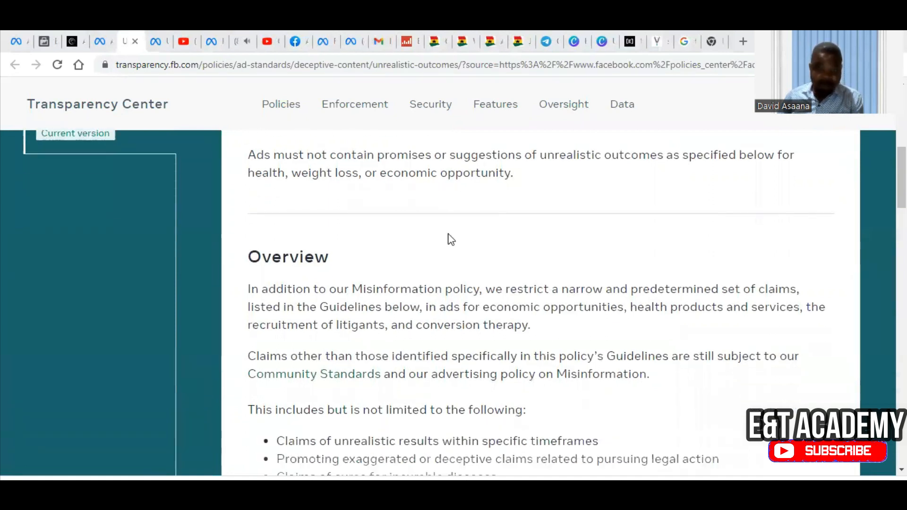
scroll("down", 3)
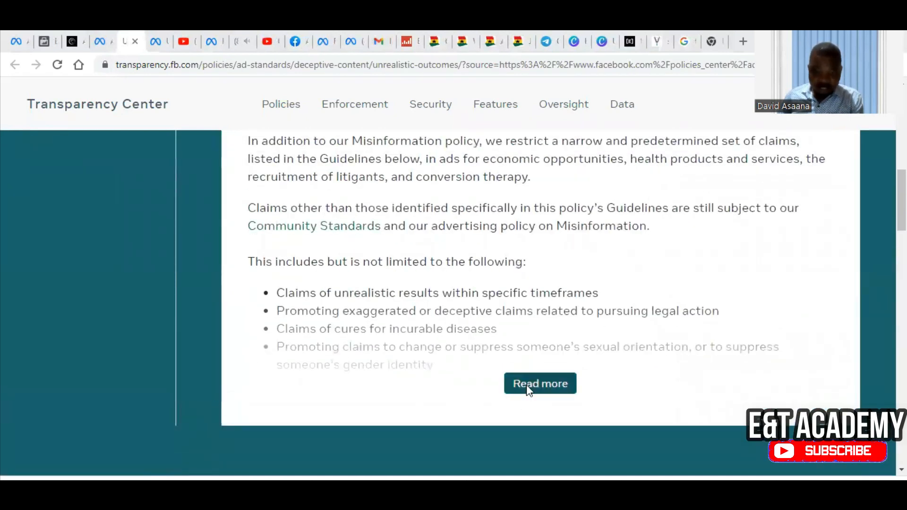
left_click(539, 384)
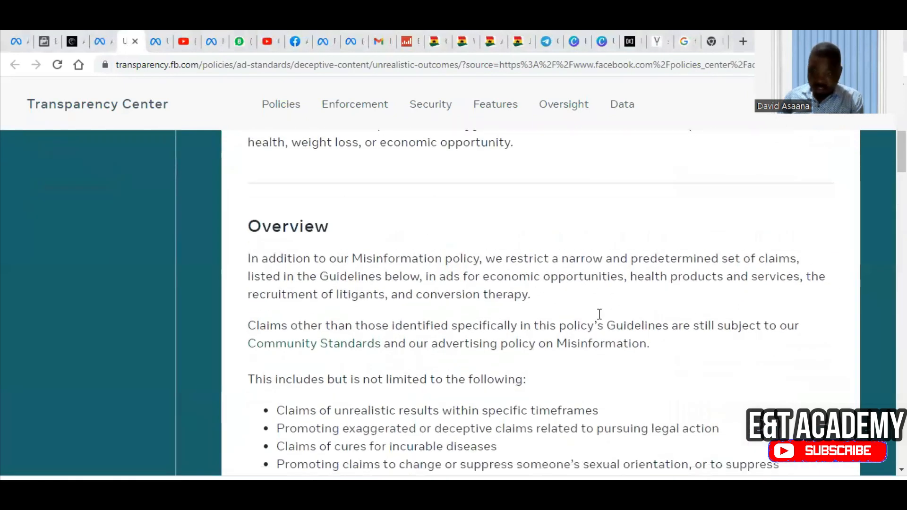
scroll("down", 3)
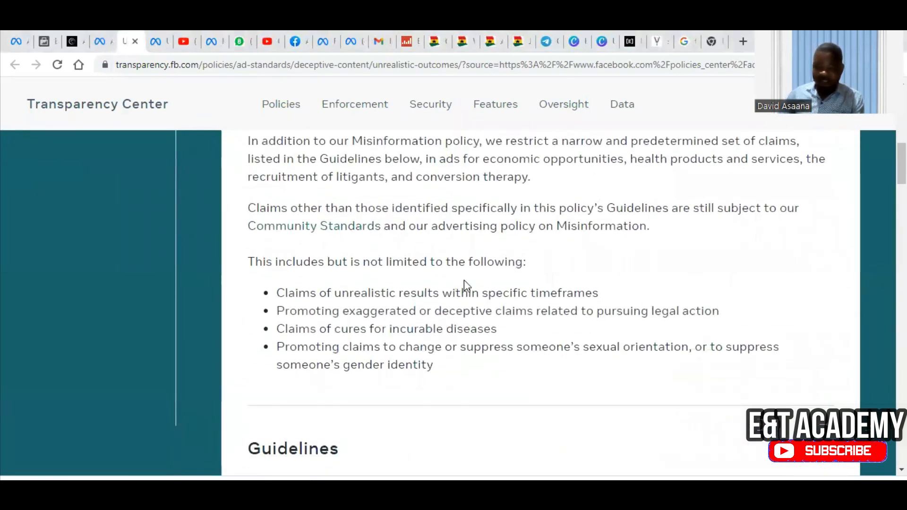
mouse_move(341, 278)
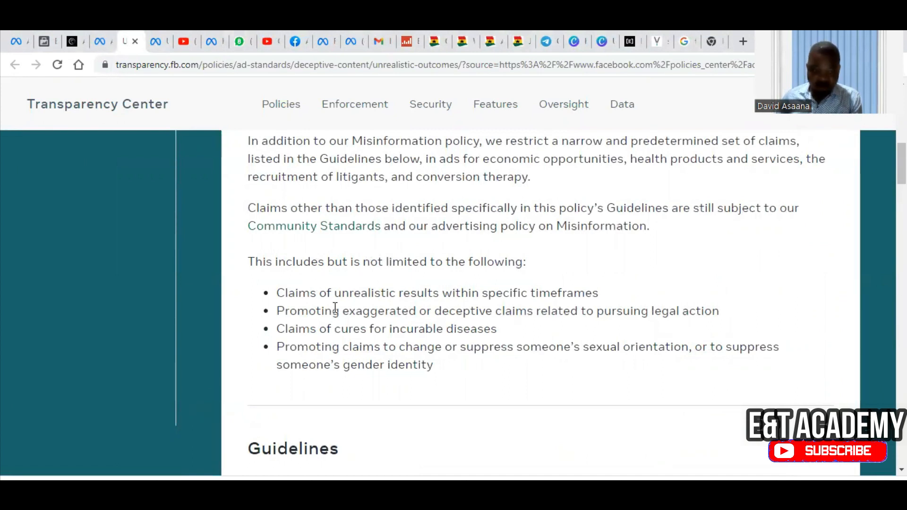
mouse_move(463, 299)
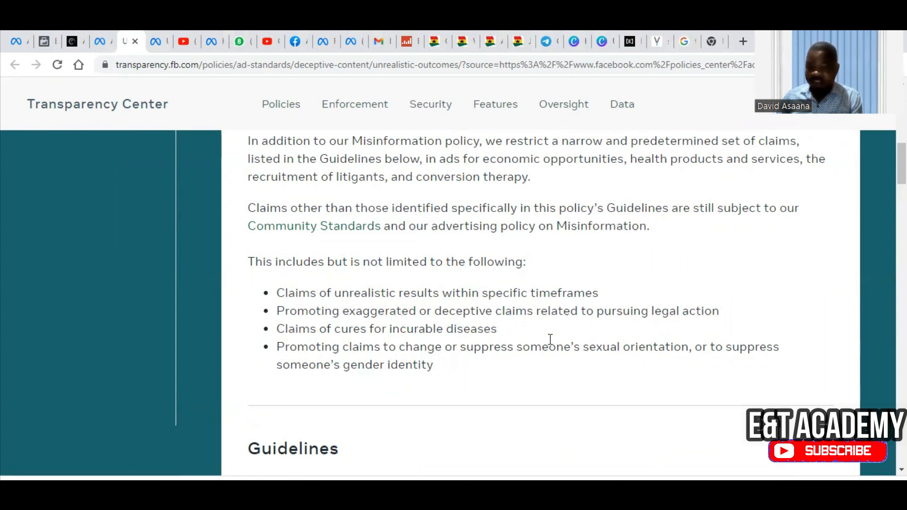
scroll("down", 3)
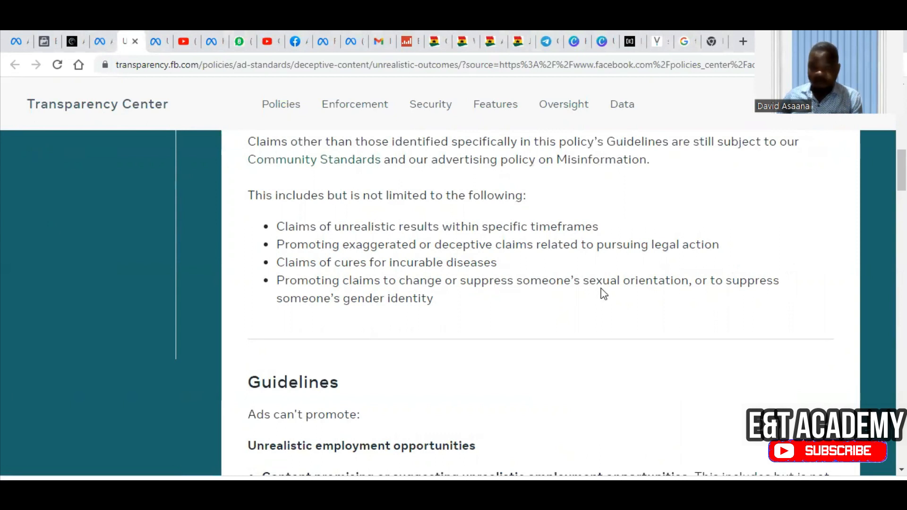
mouse_move(748, 280)
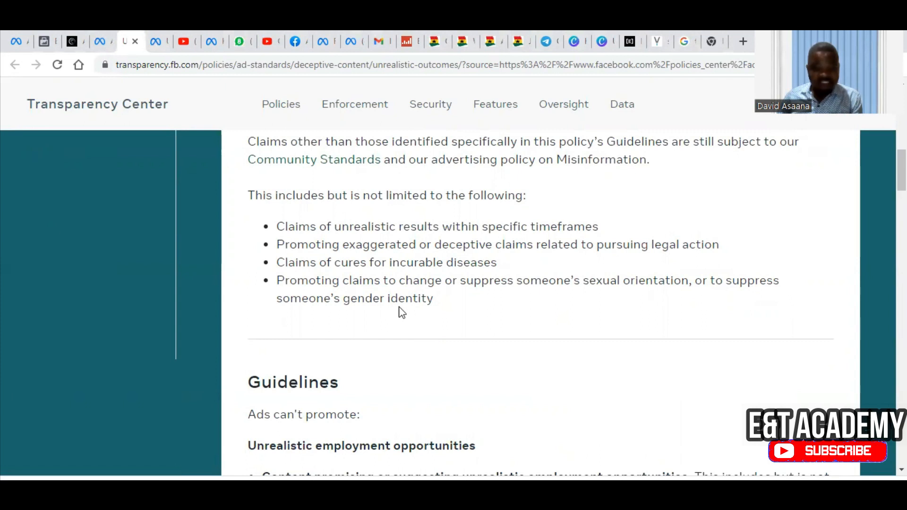
mouse_move(220, 235)
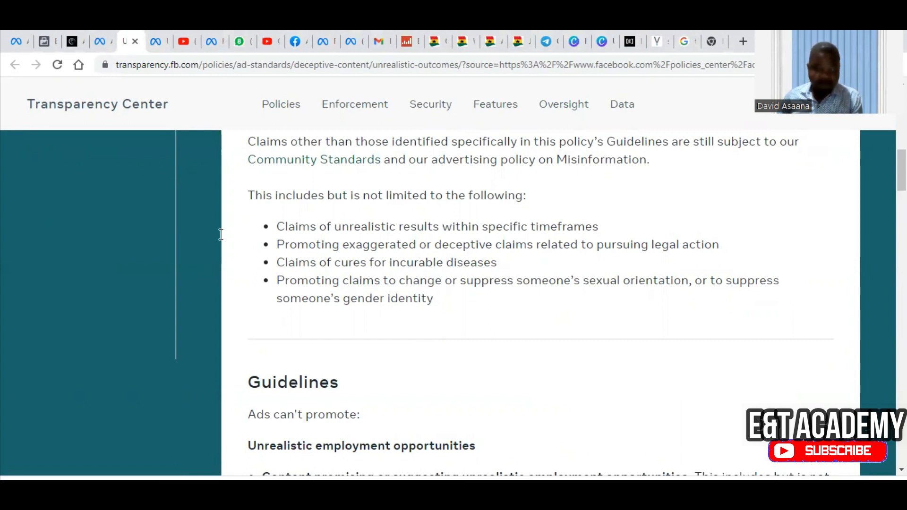
mouse_move(99, 41)
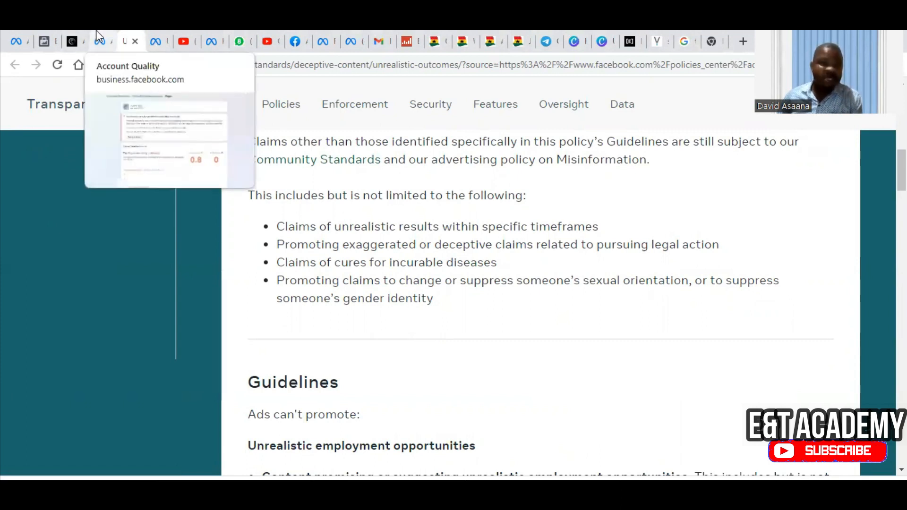
Return to the Austrology Page's overview and bring up link options for the restriction notice's 'View more' link
left_click(101, 40)
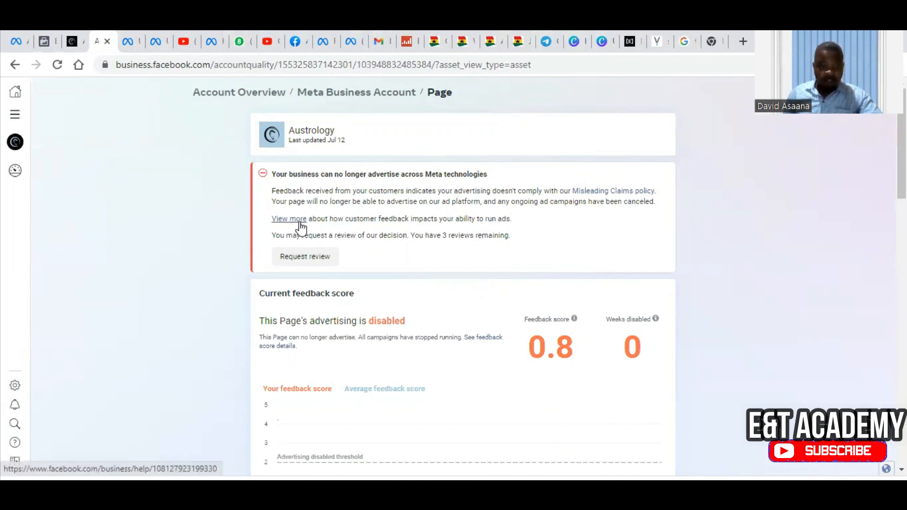
right_click(288, 218)
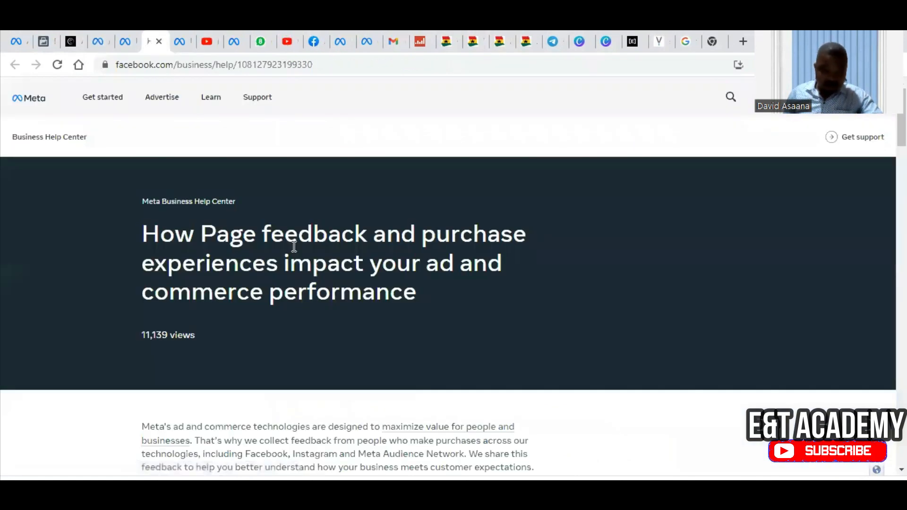
mouse_move(223, 234)
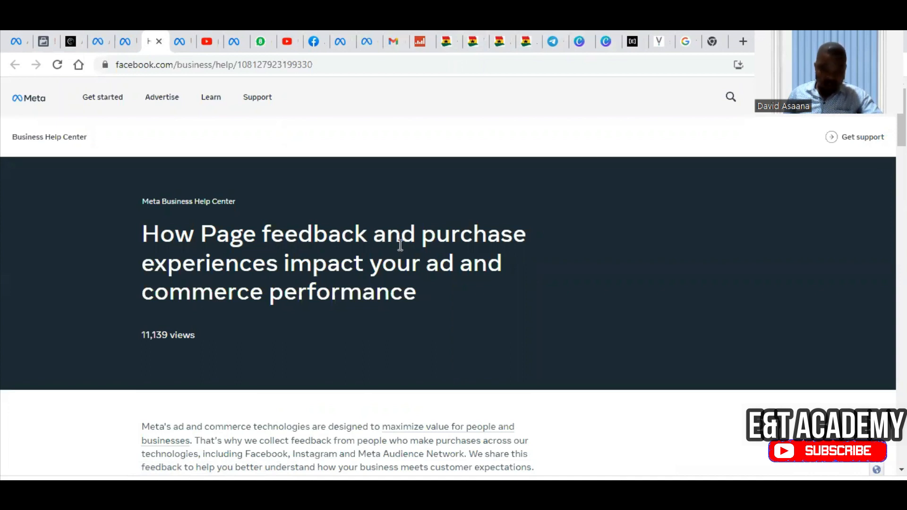
Read down the feedback article to 'How Page feedback may impact your ads and Shops'
scroll("down", 3)
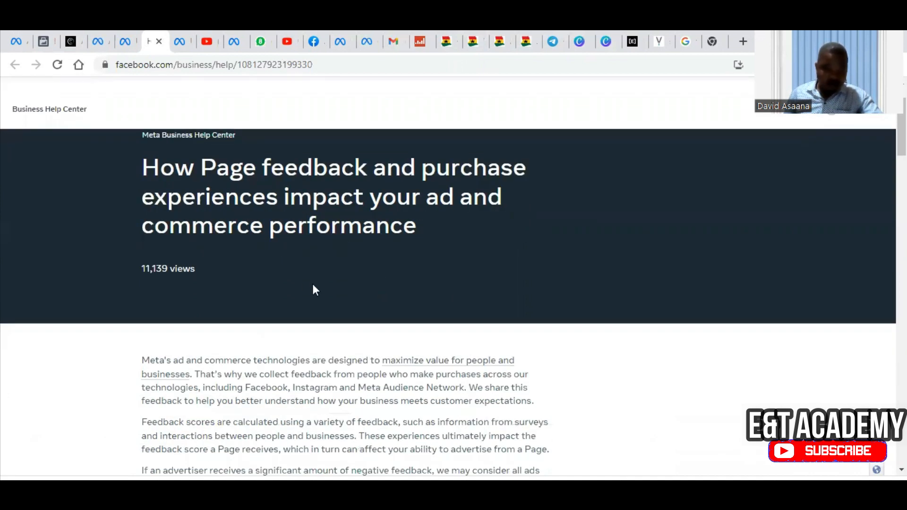
scroll("down", 3)
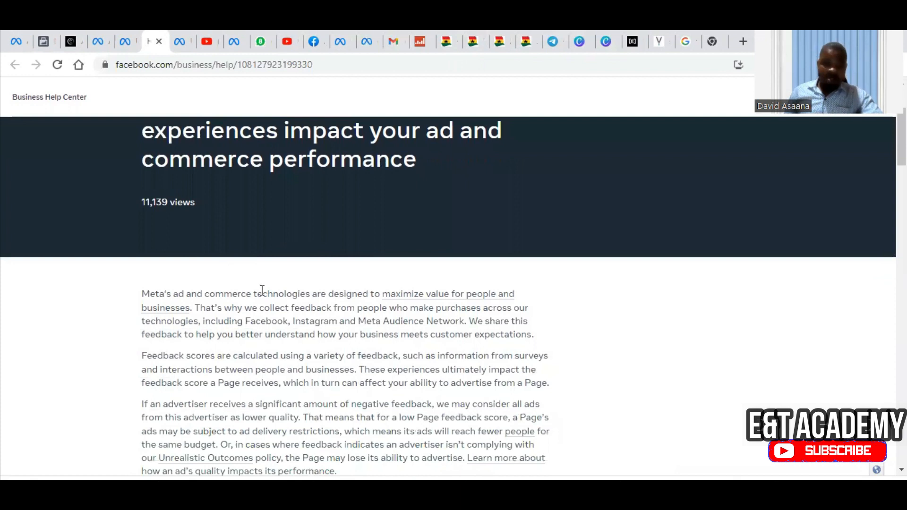
scroll("down", 3)
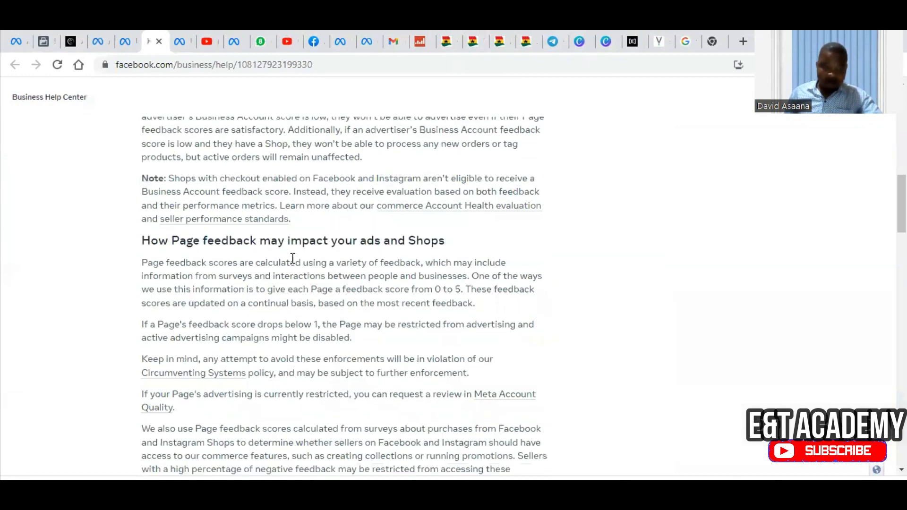
scroll("down", 3)
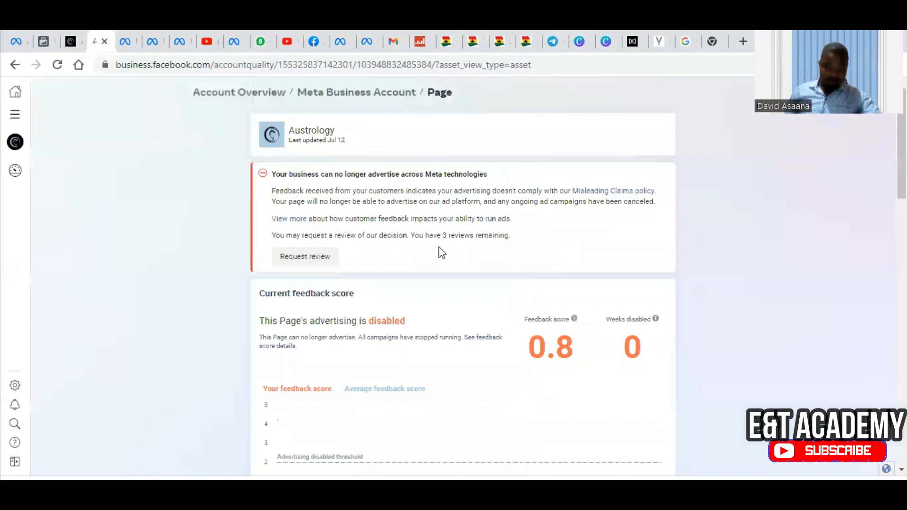
Scroll to the Current feedback score chart showing 0.8 against the 4.2 average
scroll("down", 3)
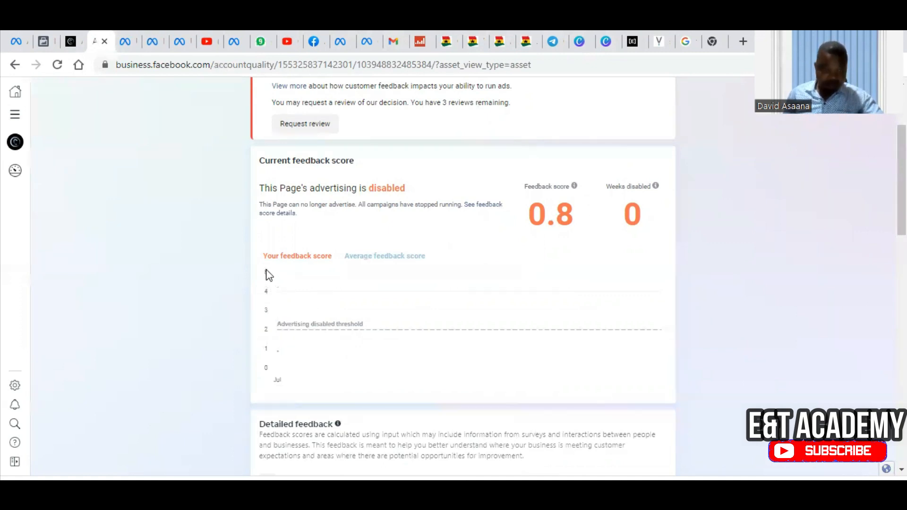
mouse_move(277, 352)
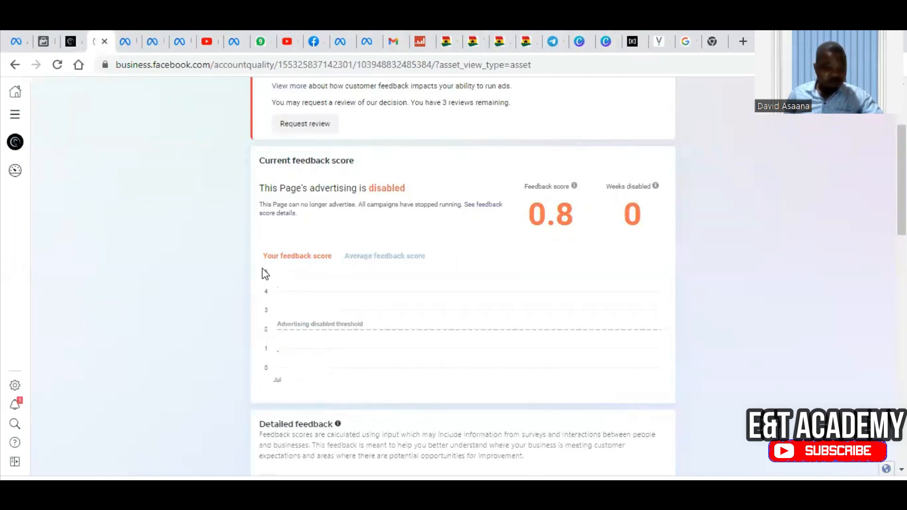
mouse_move(277, 351)
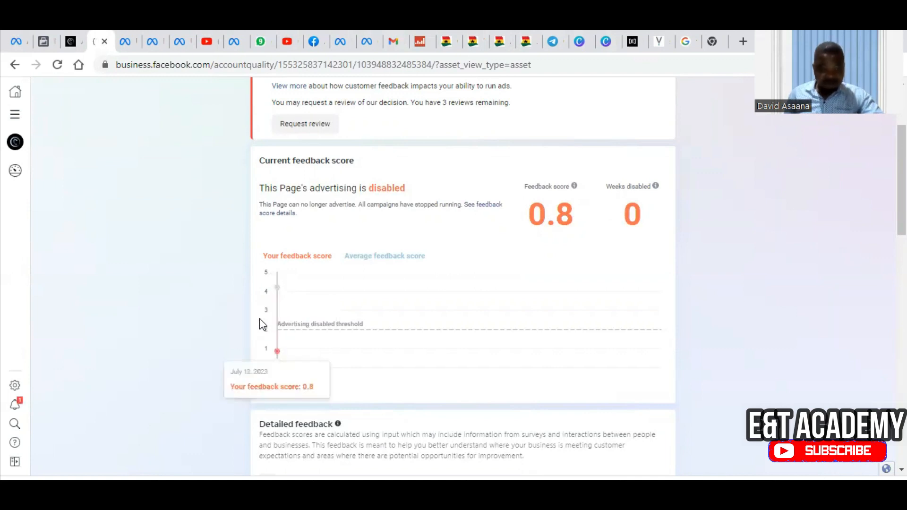
mouse_move(297, 331)
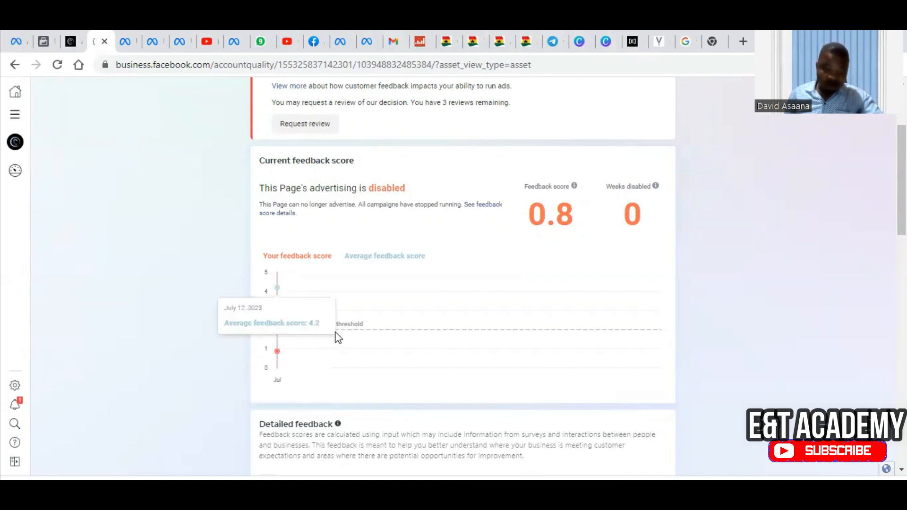
mouse_move(275, 280)
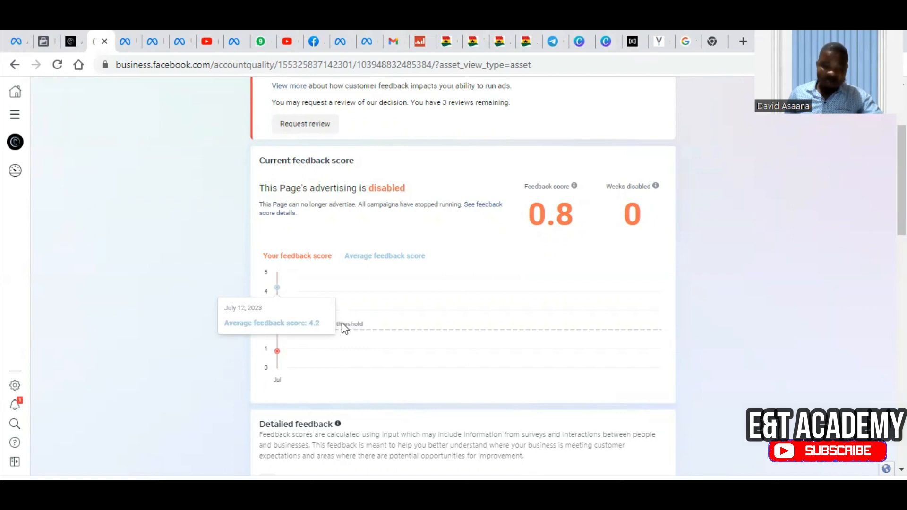
mouse_move(344, 342)
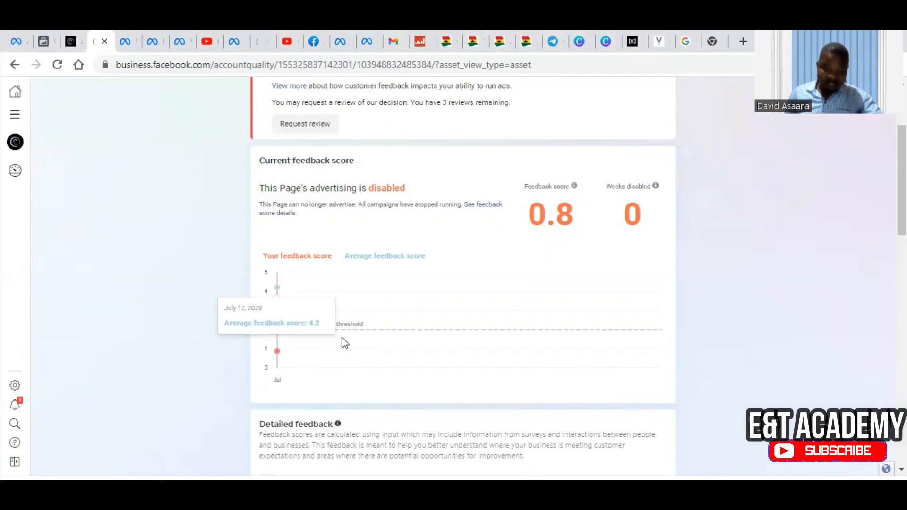
mouse_move(363, 339)
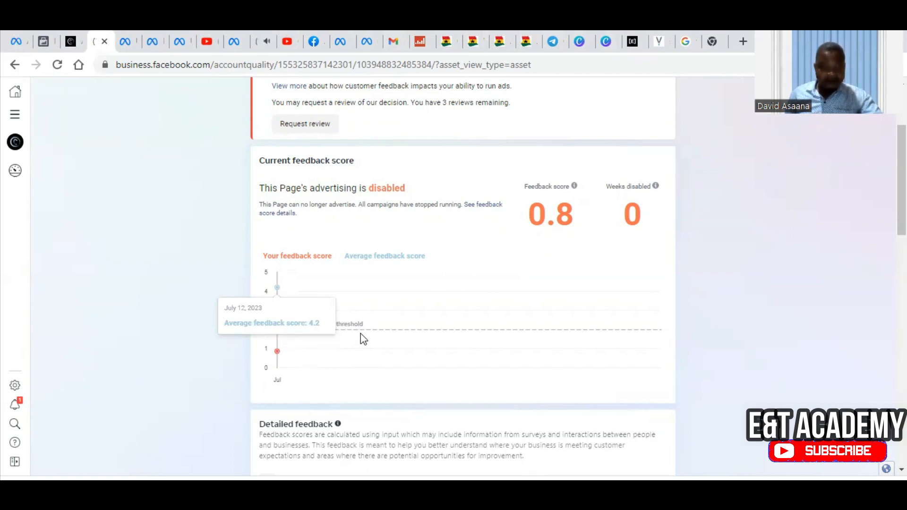
mouse_move(371, 294)
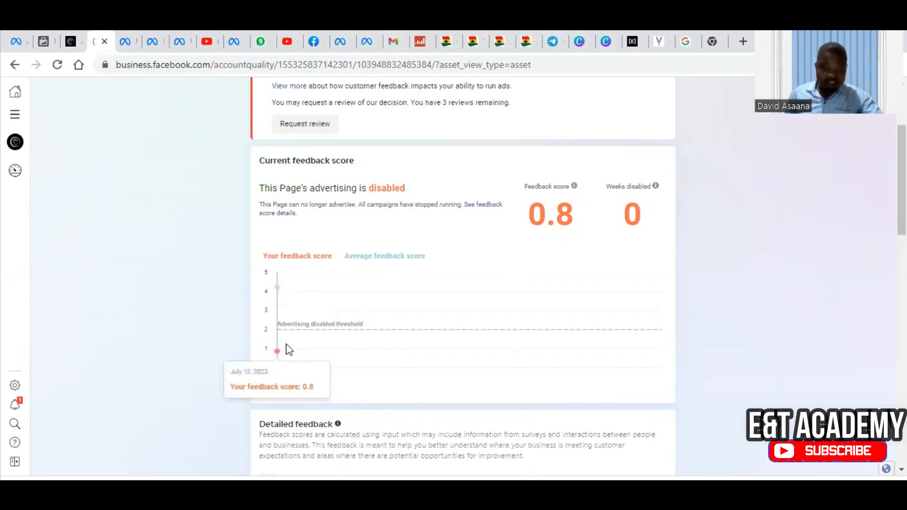
mouse_move(425, 367)
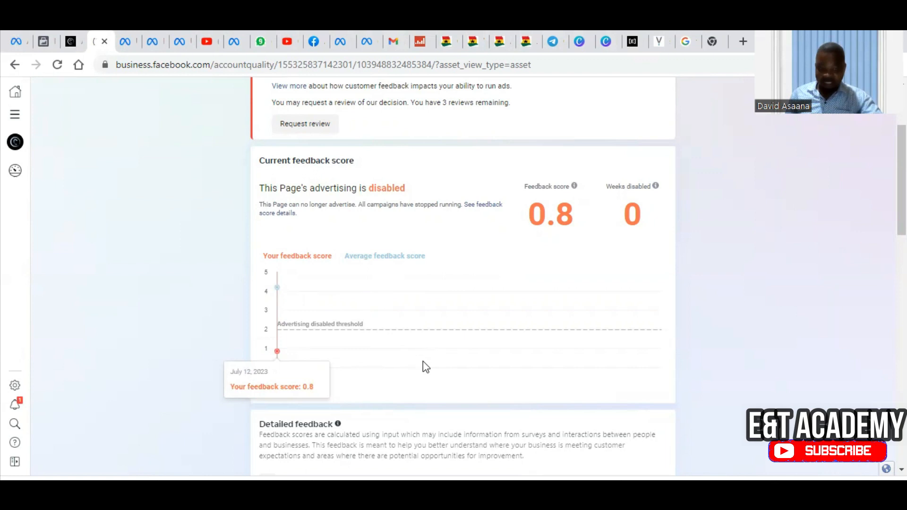
Scroll down to the Detailed feedback categories with Product quality below expectations
scroll("down", 3)
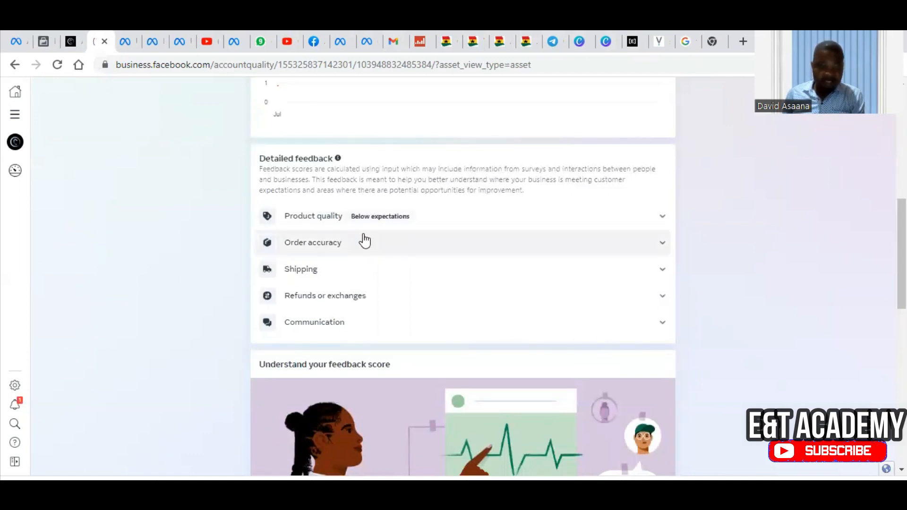
mouse_move(328, 256)
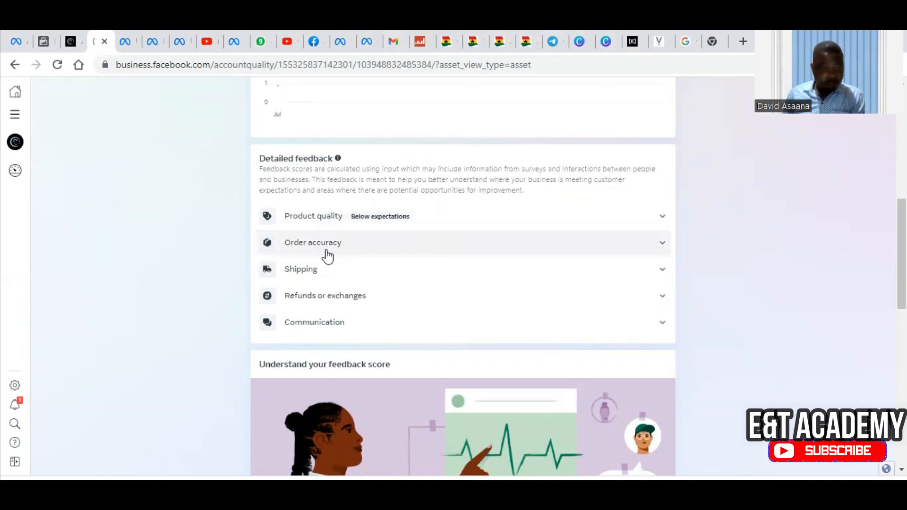
mouse_move(360, 282)
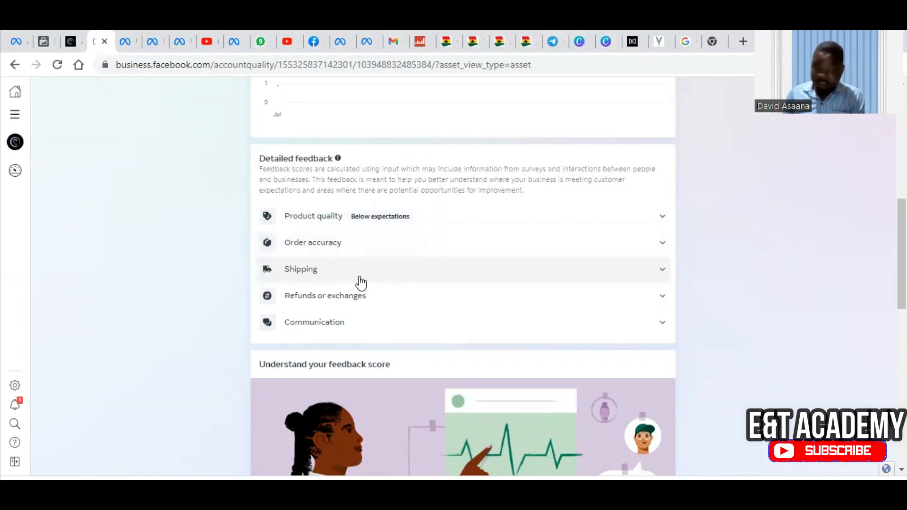
mouse_move(372, 308)
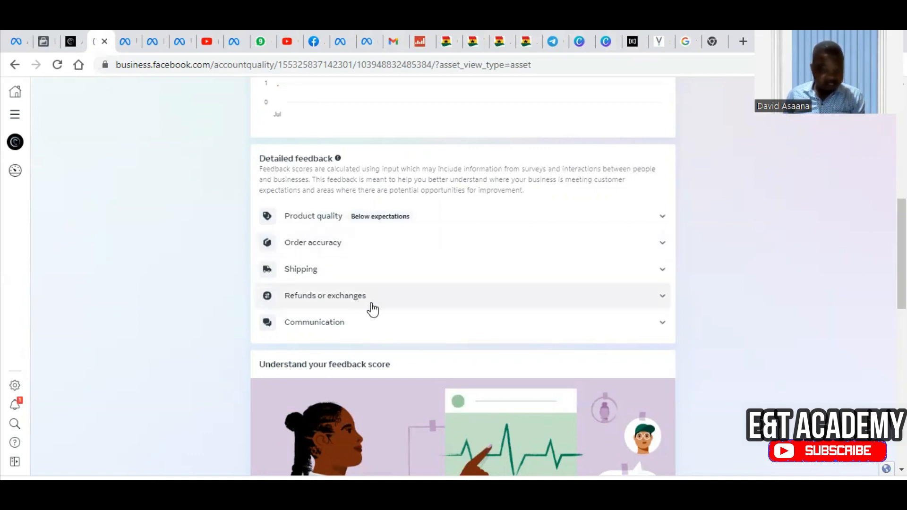
mouse_move(370, 325)
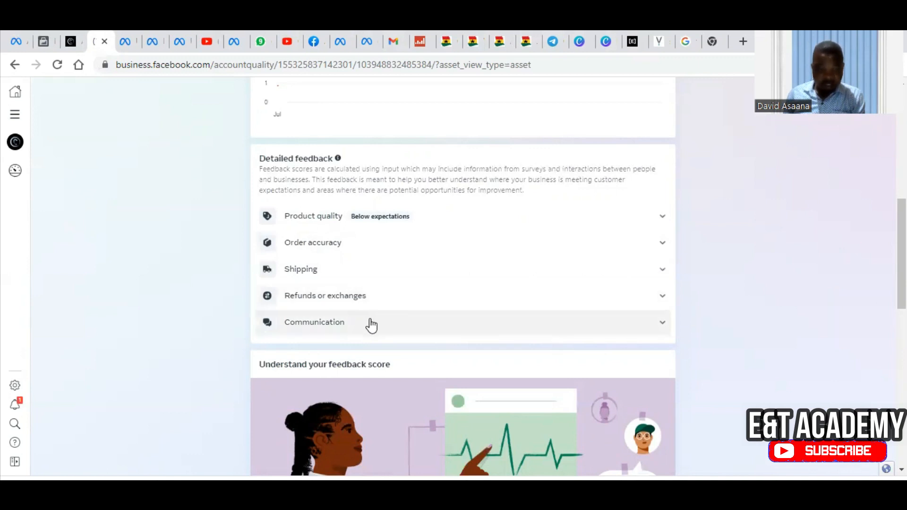
mouse_move(646, 269)
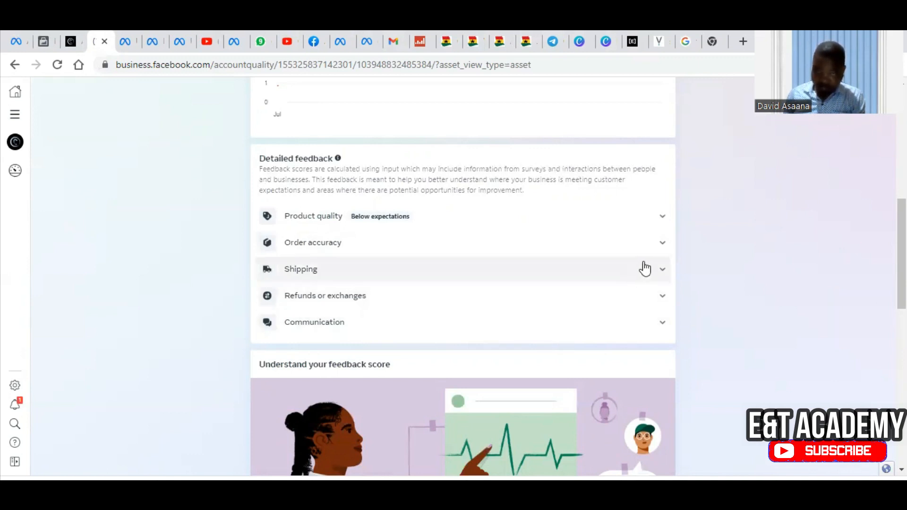
mouse_move(632, 259)
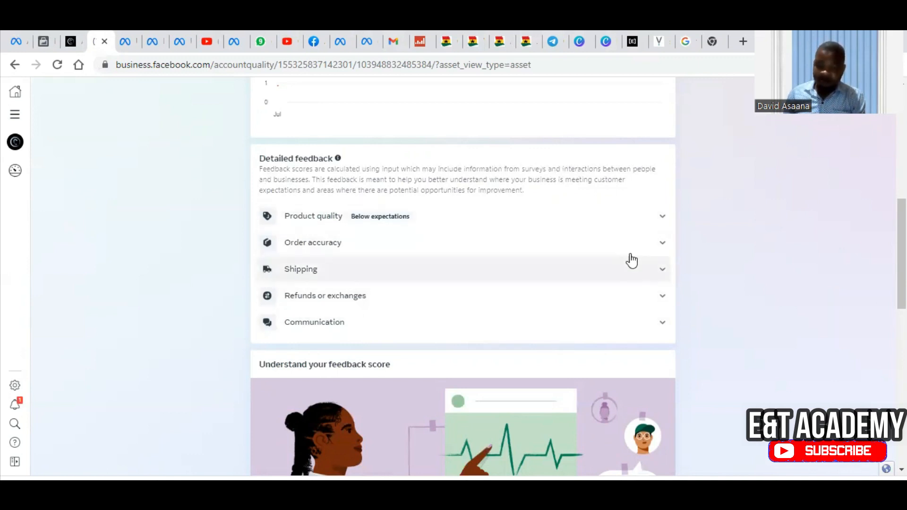
mouse_move(539, 215)
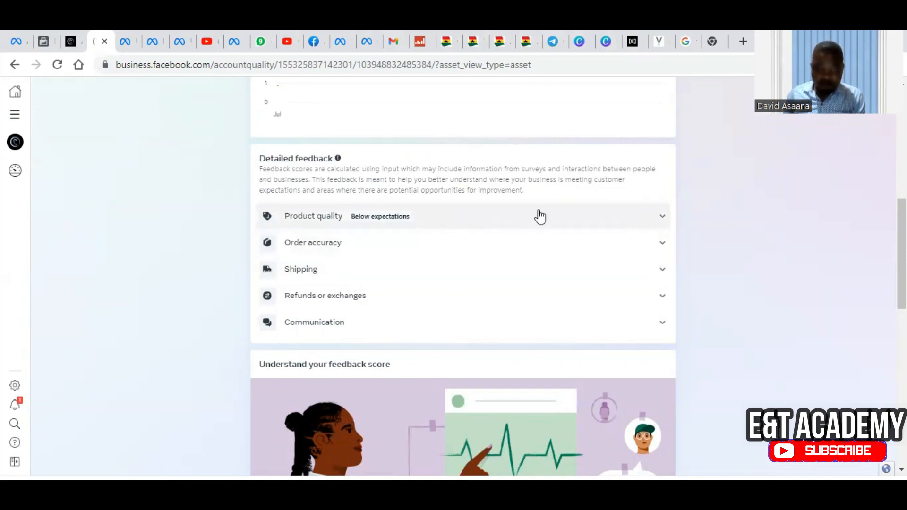
mouse_move(445, 235)
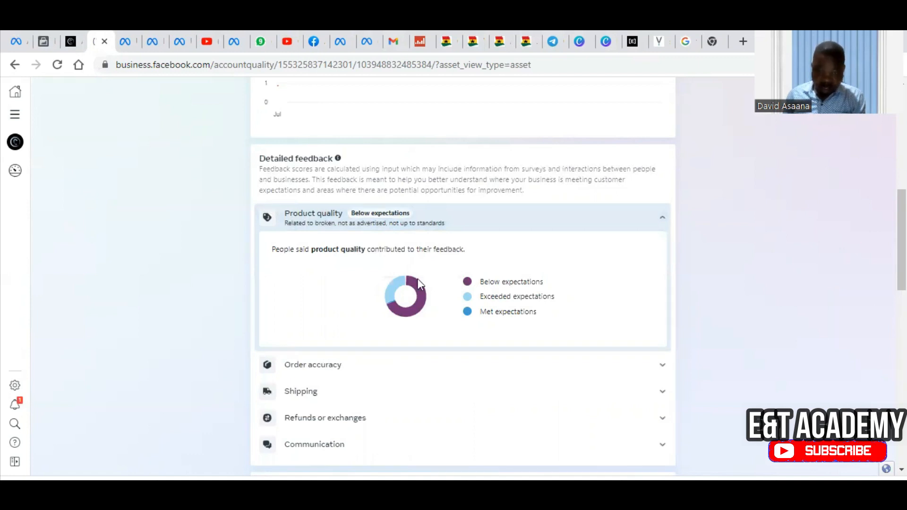
mouse_move(408, 284)
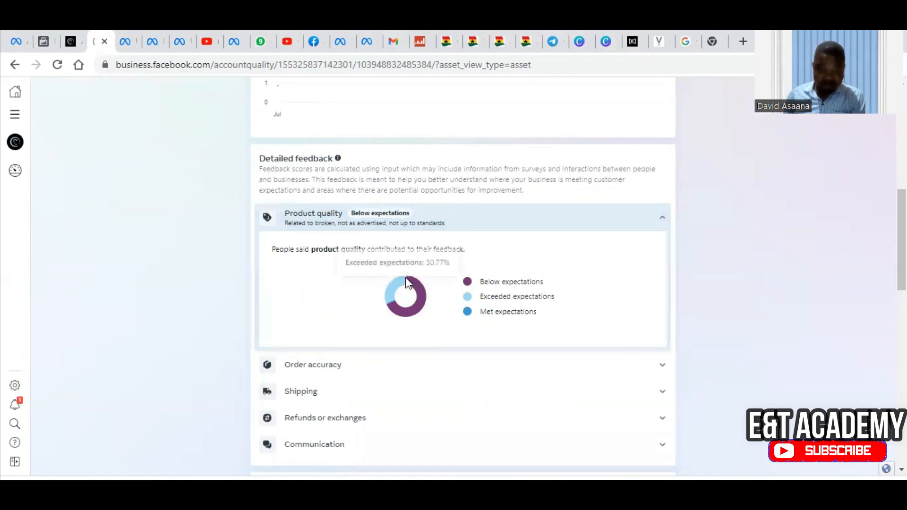
mouse_move(431, 200)
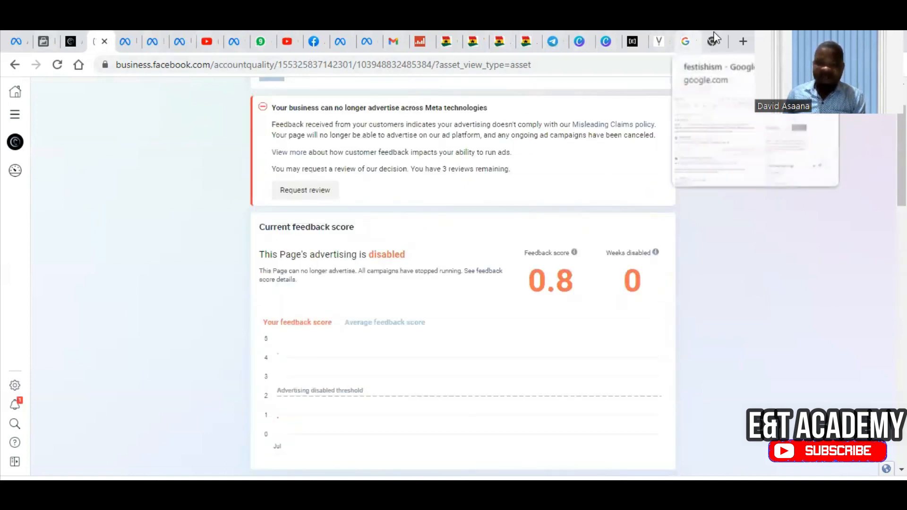
Start a new browser tab for visiting aus-trology.com
left_click(705, 40)
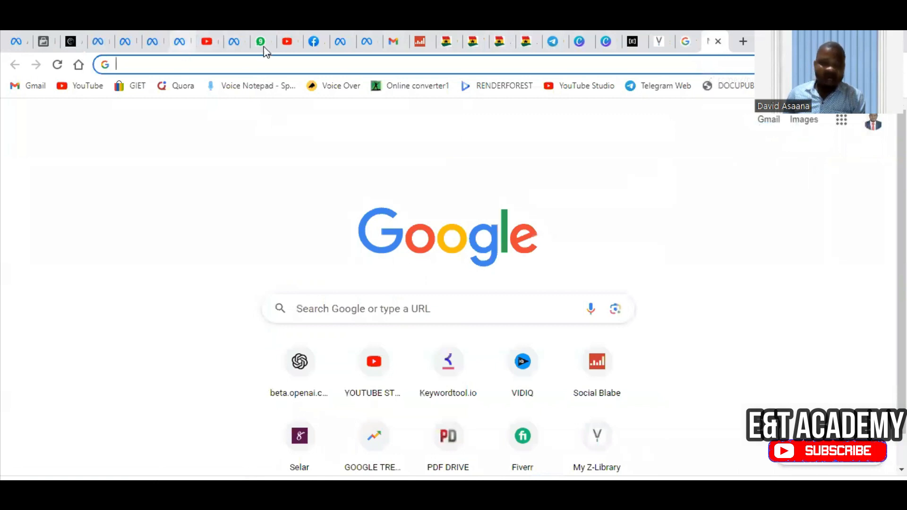
mouse_move(207, 40)
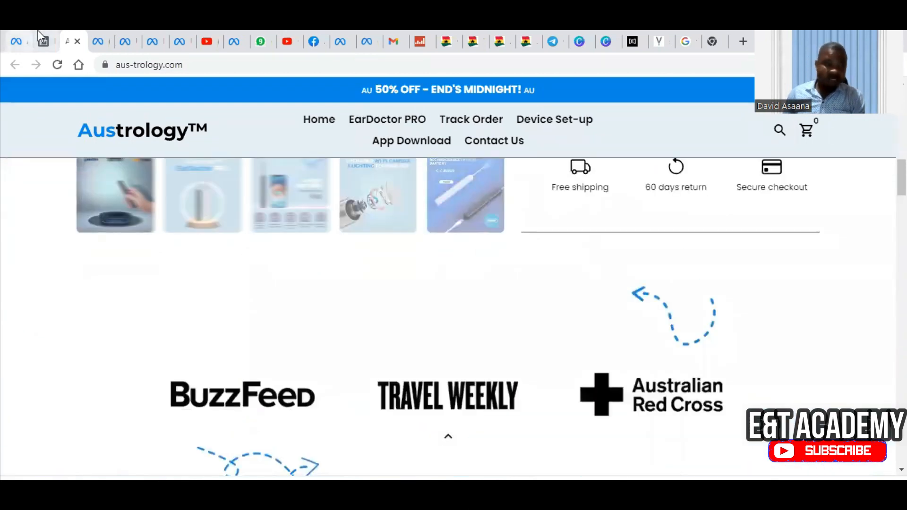
Switch to the Events Manager overview of the Austrology EarDoctor PRO Pixel
left_click(45, 41)
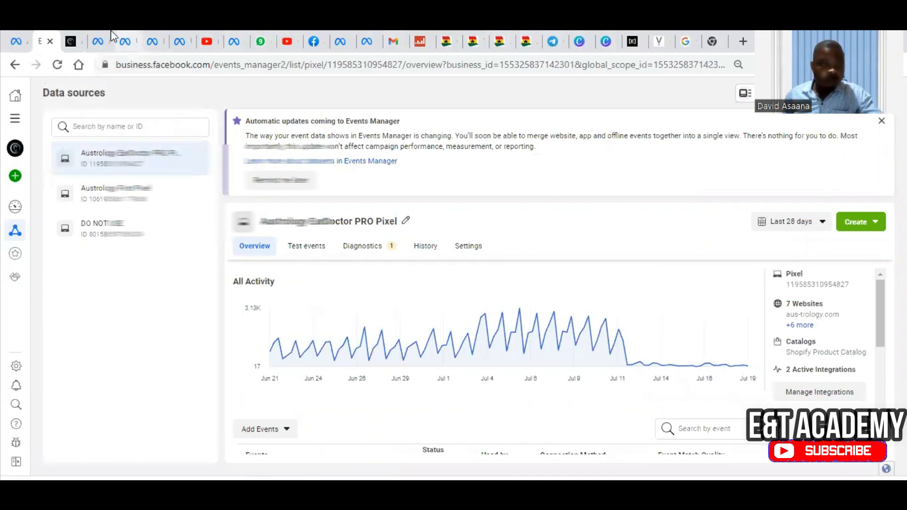
mouse_move(97, 41)
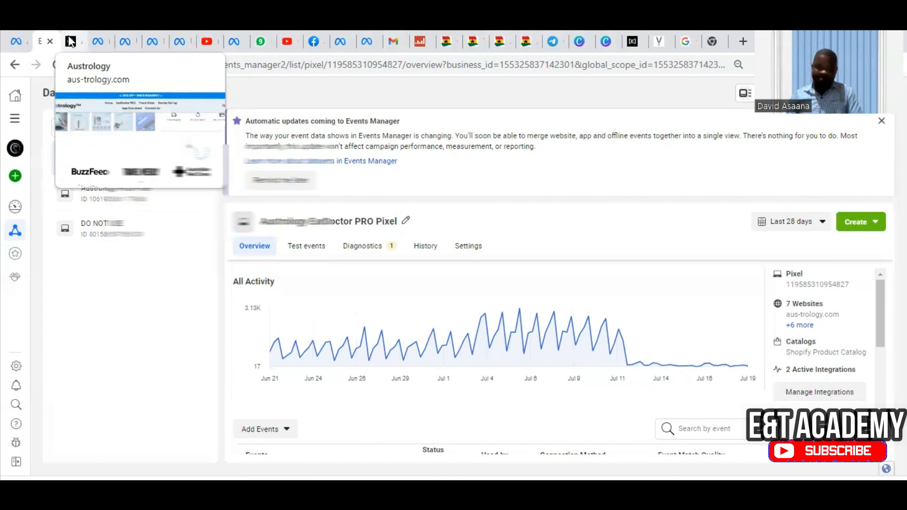
Return to the Account Quality tab and scroll down to the Detailed feedback Shipping category
left_click(69, 40)
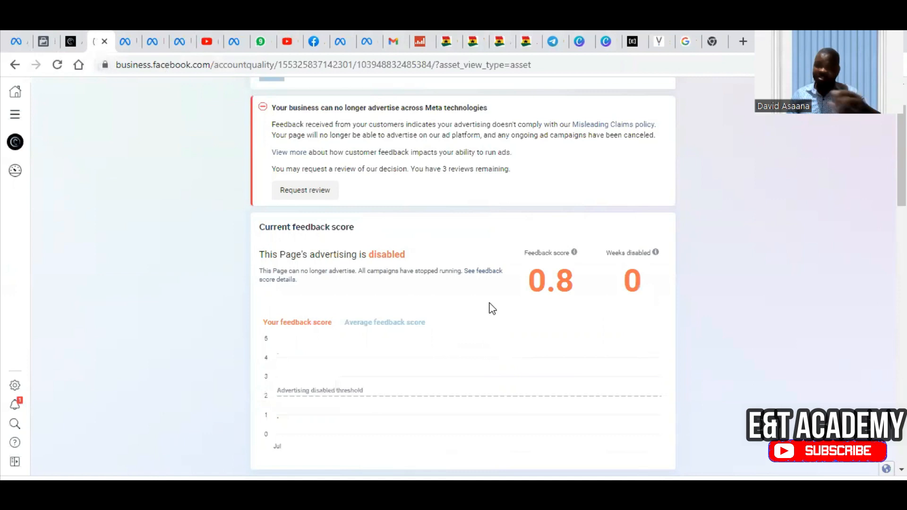
scroll("down", 3)
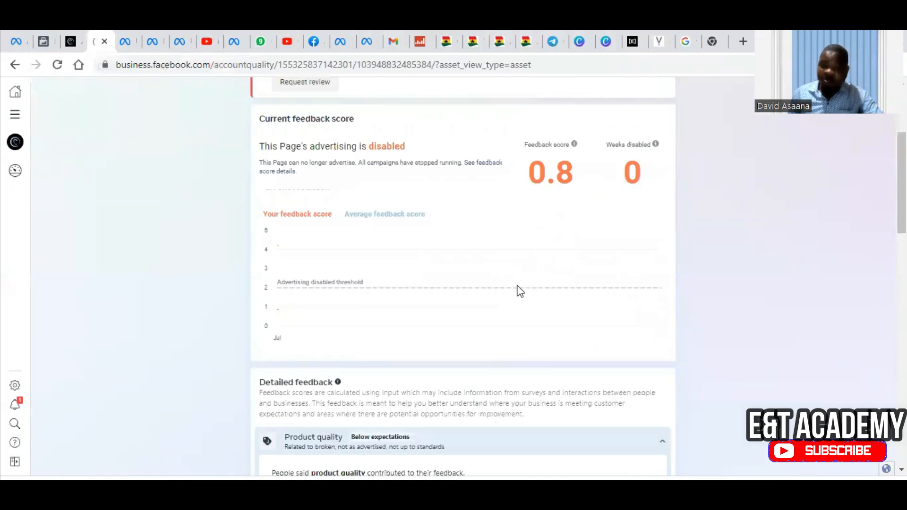
scroll("down", 3)
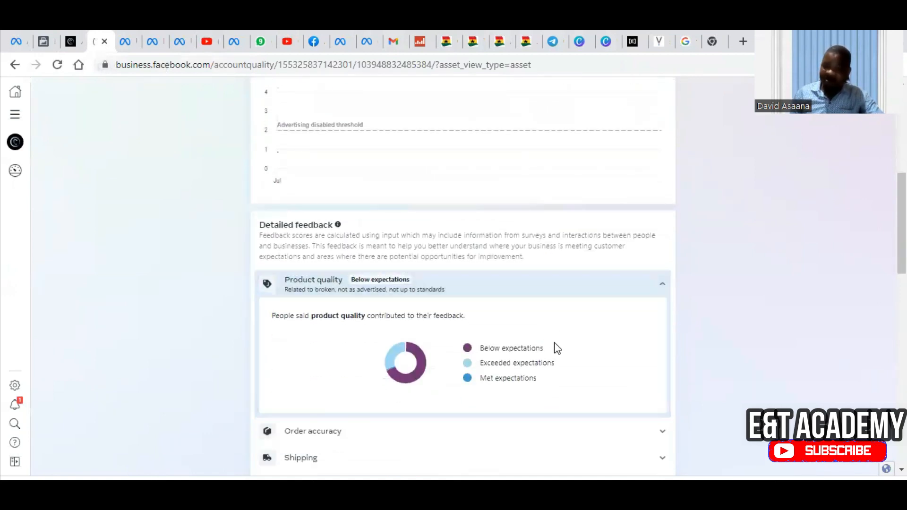
scroll("down", 3)
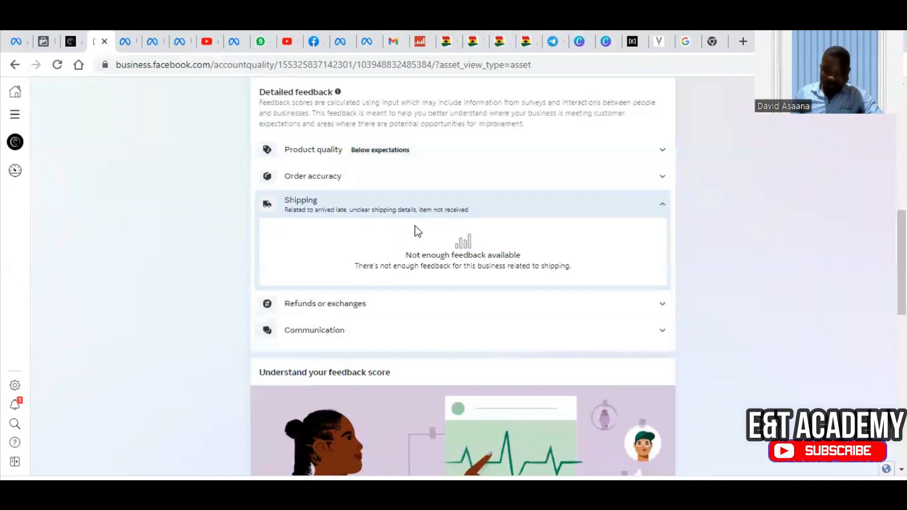
mouse_move(685, 290)
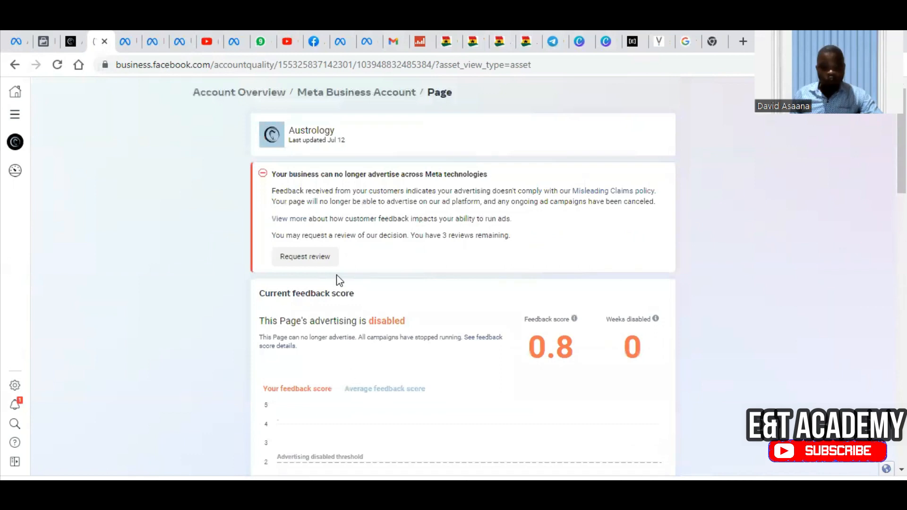
mouse_move(699, 319)
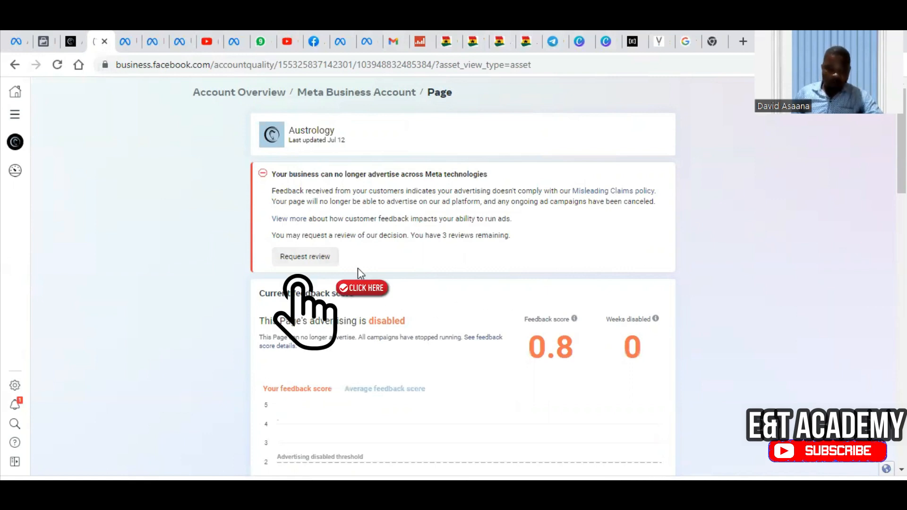
Start a review request for the disabled page with the inaccurate feedback score reason selected
left_click(305, 256)
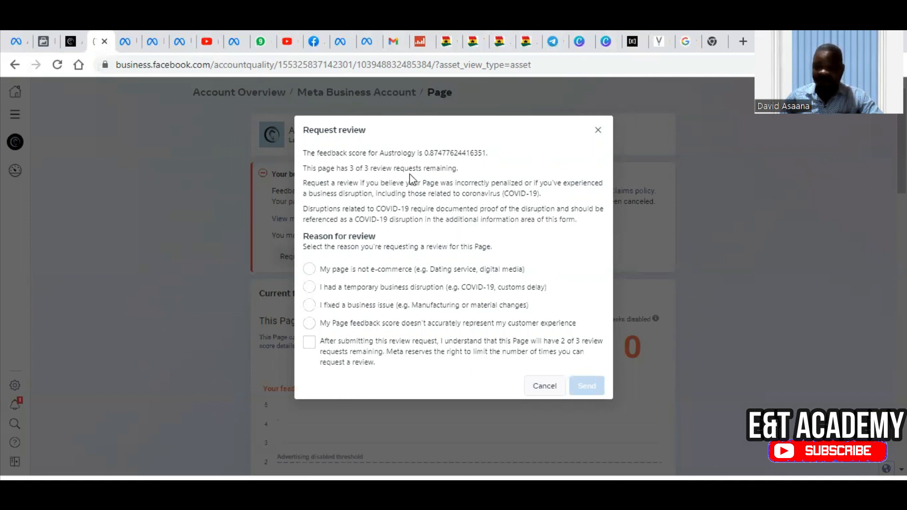
mouse_move(430, 164)
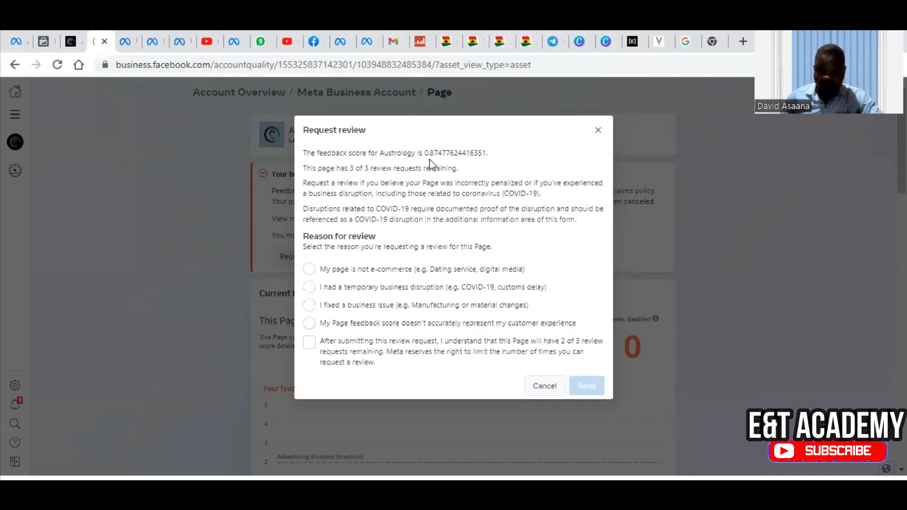
mouse_move(443, 208)
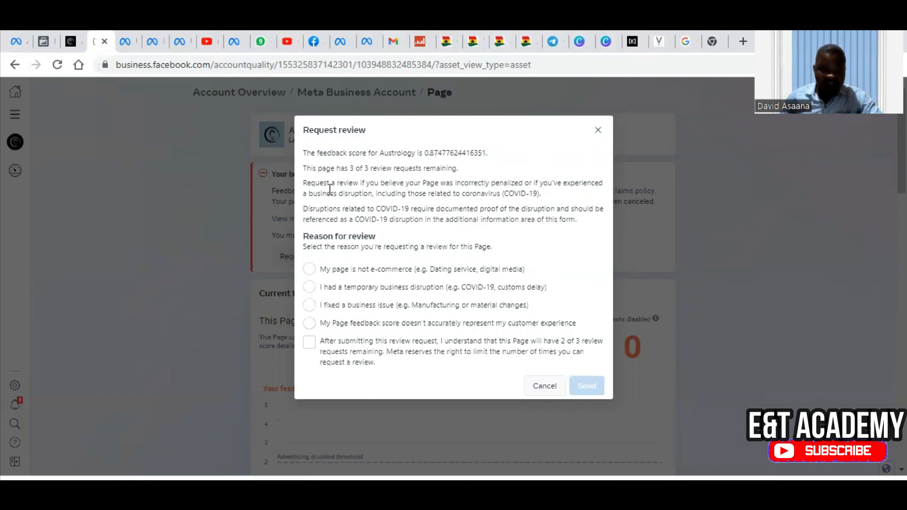
mouse_move(426, 204)
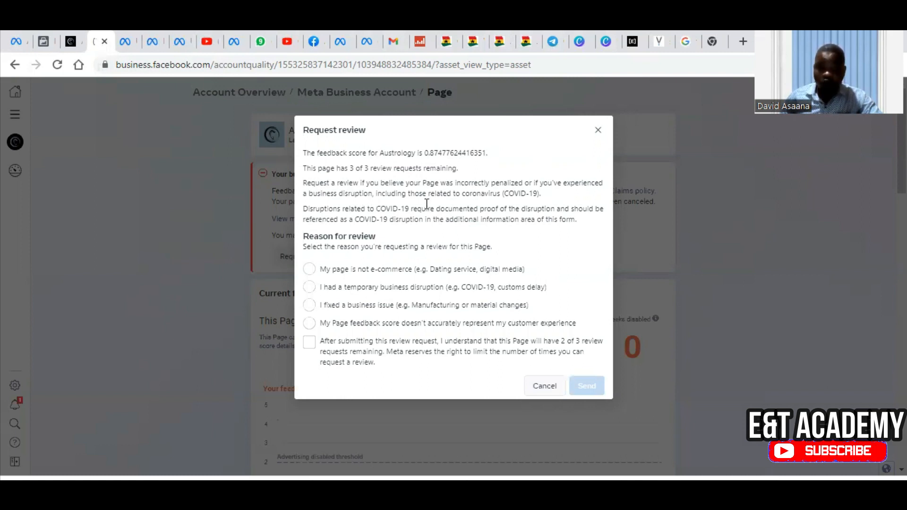
mouse_move(486, 204)
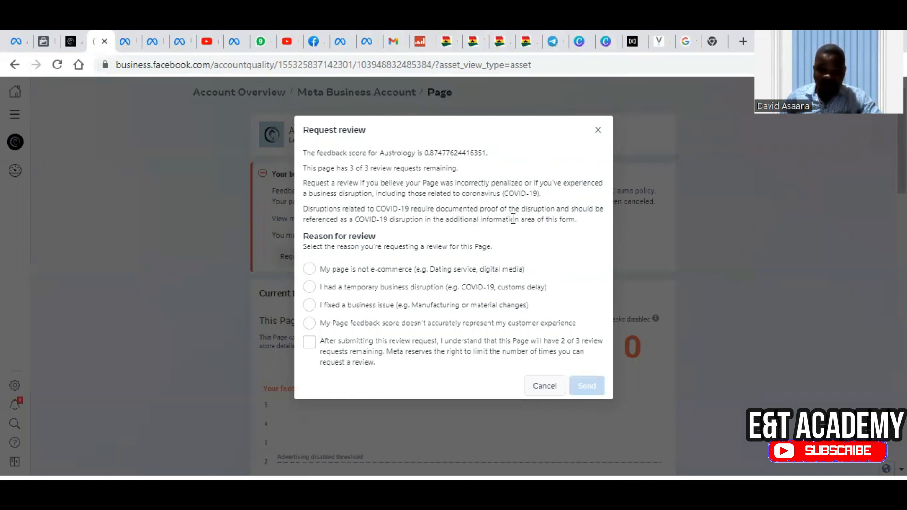
mouse_move(538, 253)
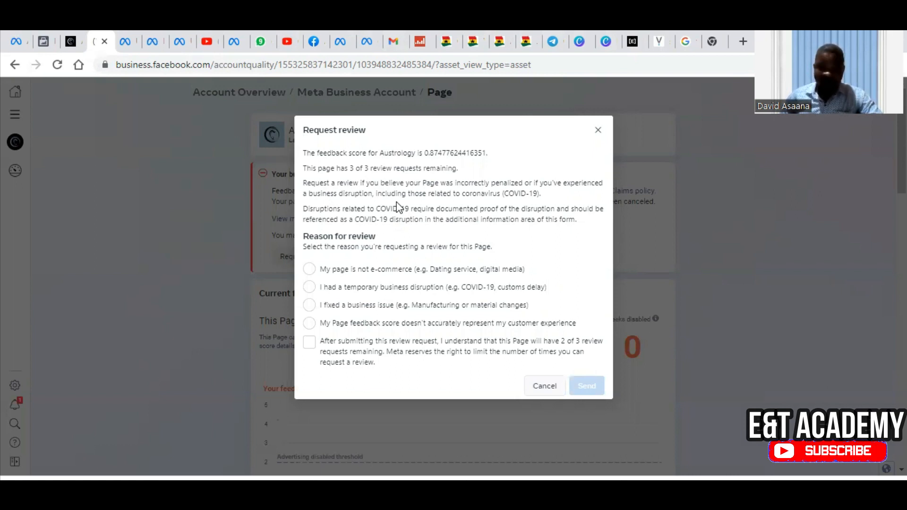
mouse_move(395, 210)
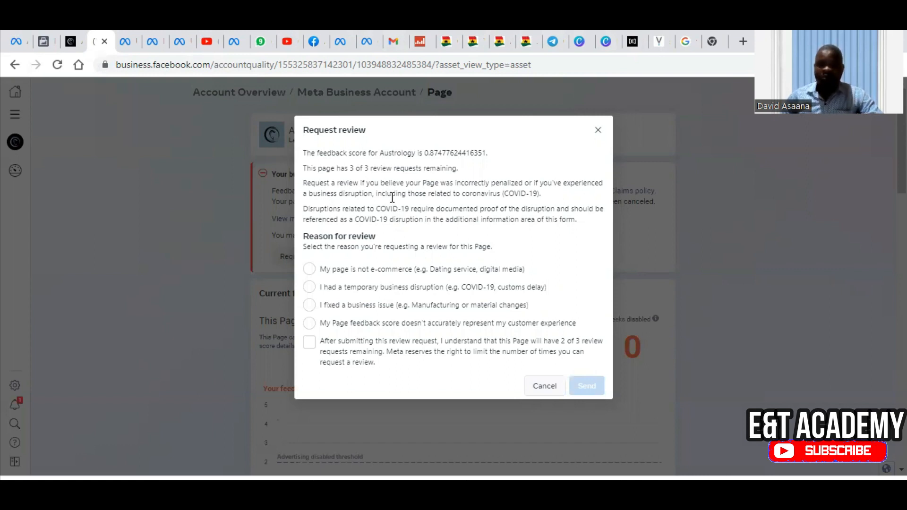
mouse_move(365, 217)
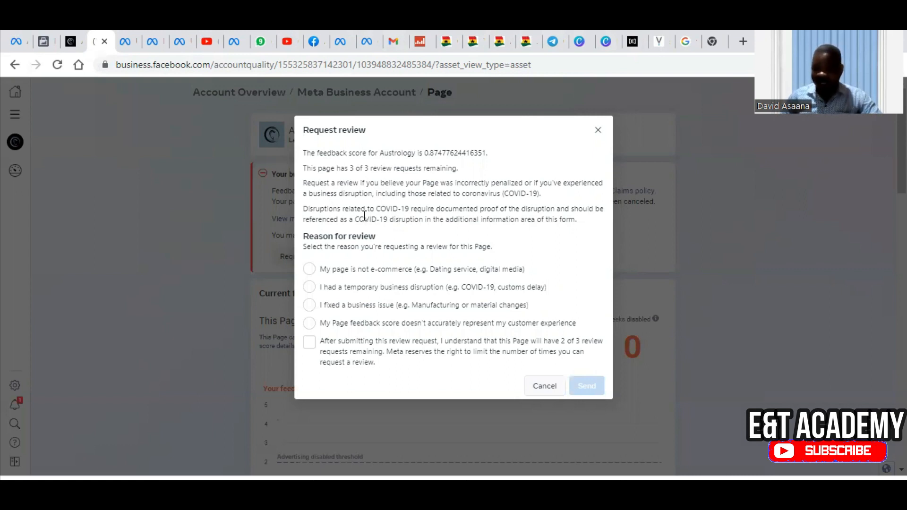
mouse_move(372, 220)
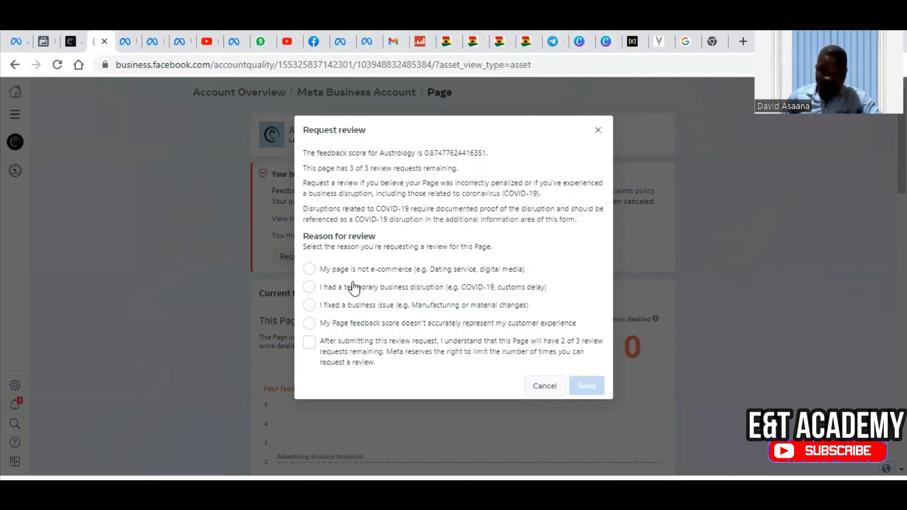
mouse_move(440, 281)
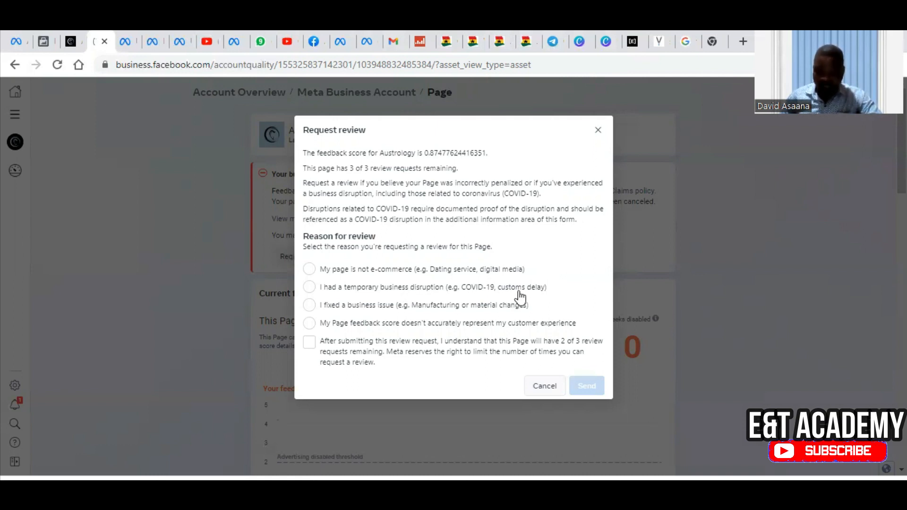
mouse_move(392, 323)
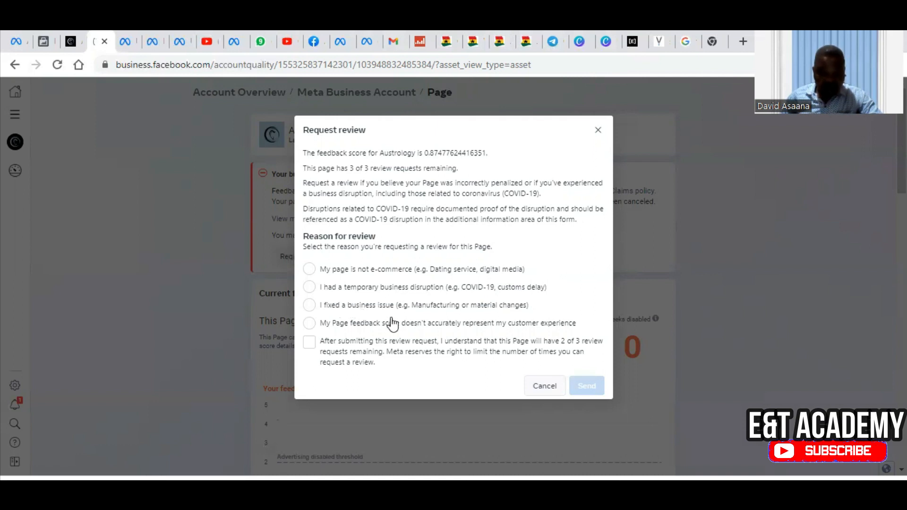
mouse_move(461, 313)
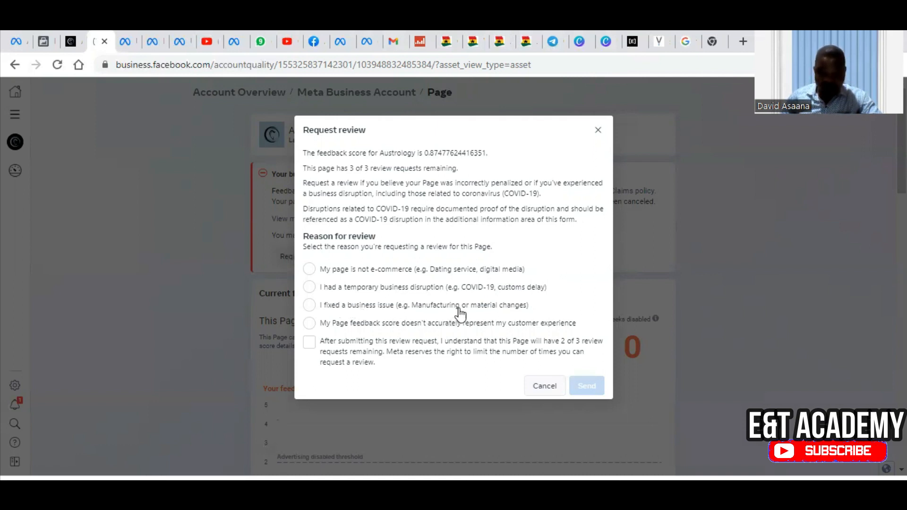
mouse_move(473, 311)
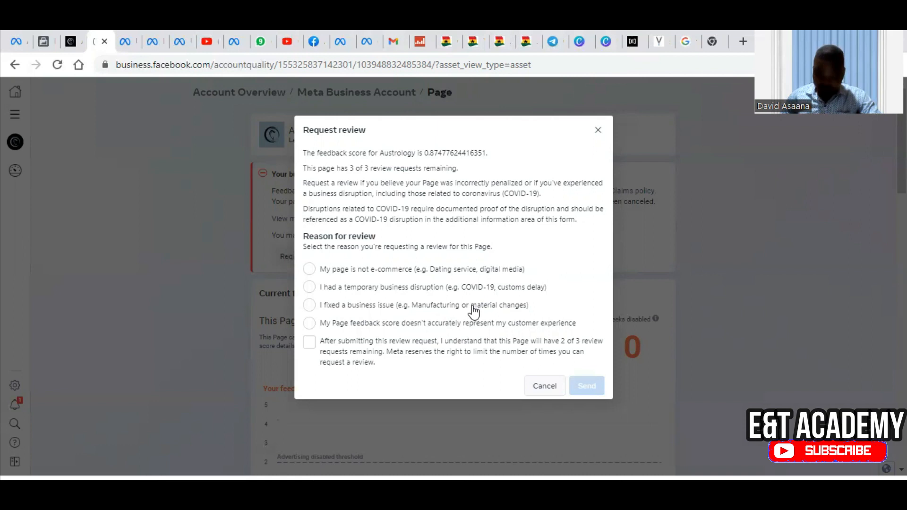
mouse_move(424, 311)
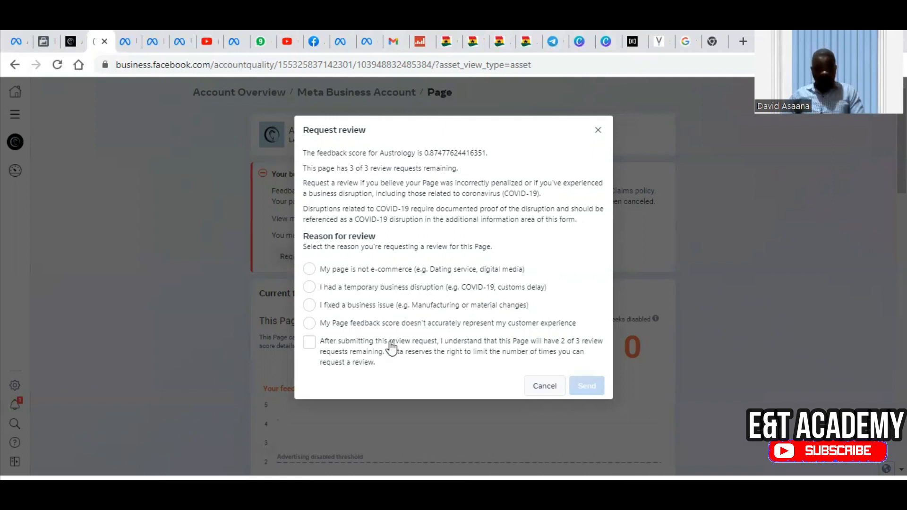
mouse_move(427, 335)
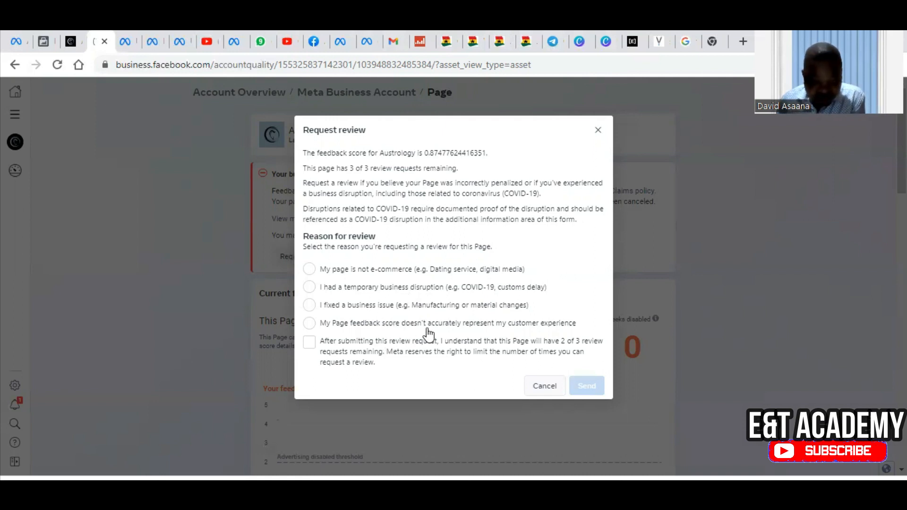
mouse_move(524, 330)
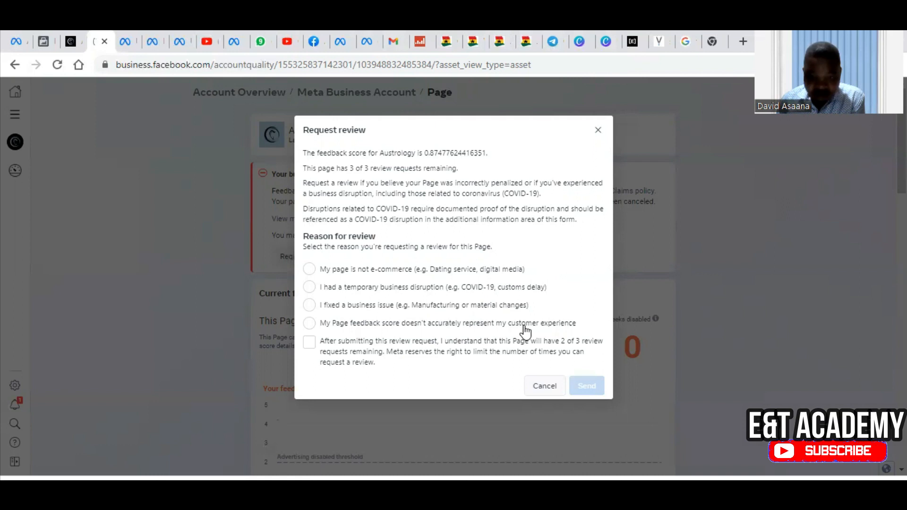
mouse_move(324, 332)
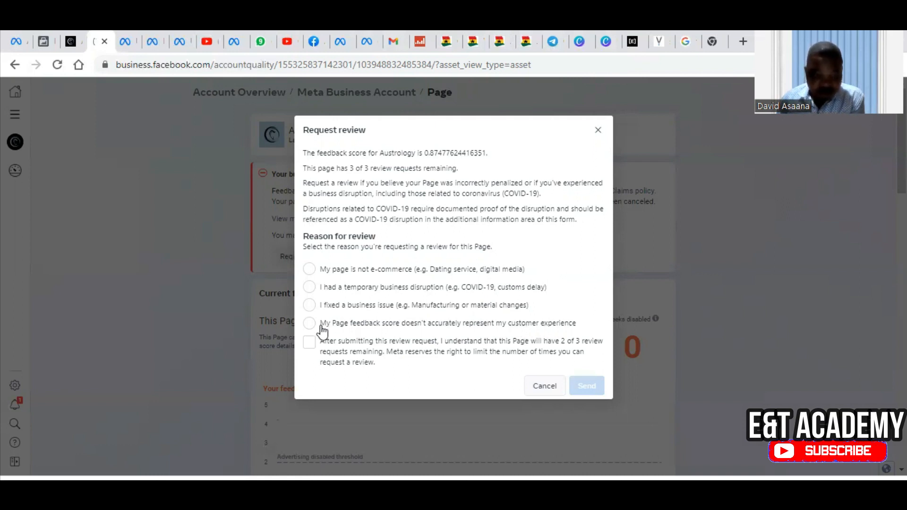
left_click(310, 324)
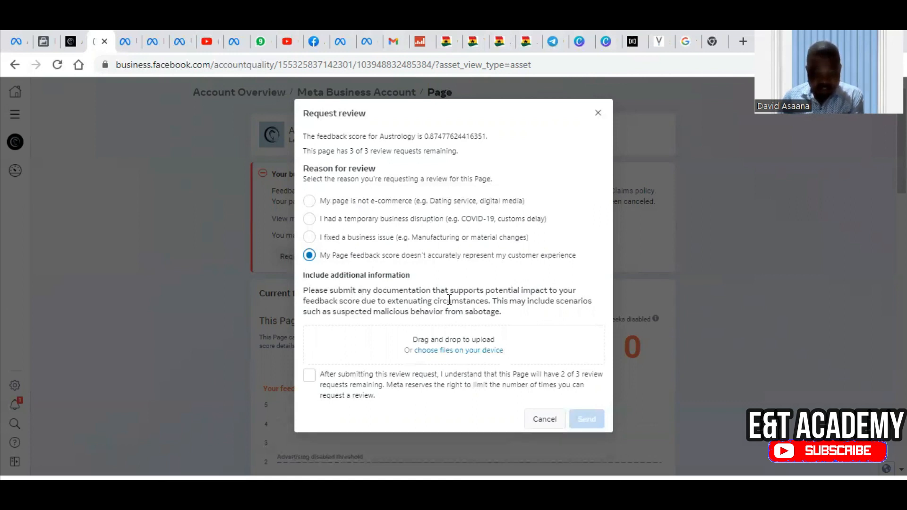
mouse_move(532, 285)
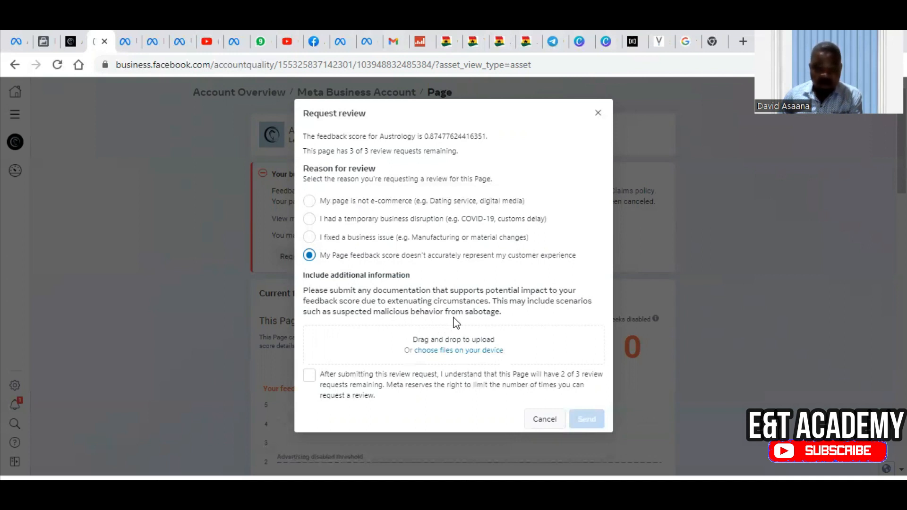
mouse_move(303, 388)
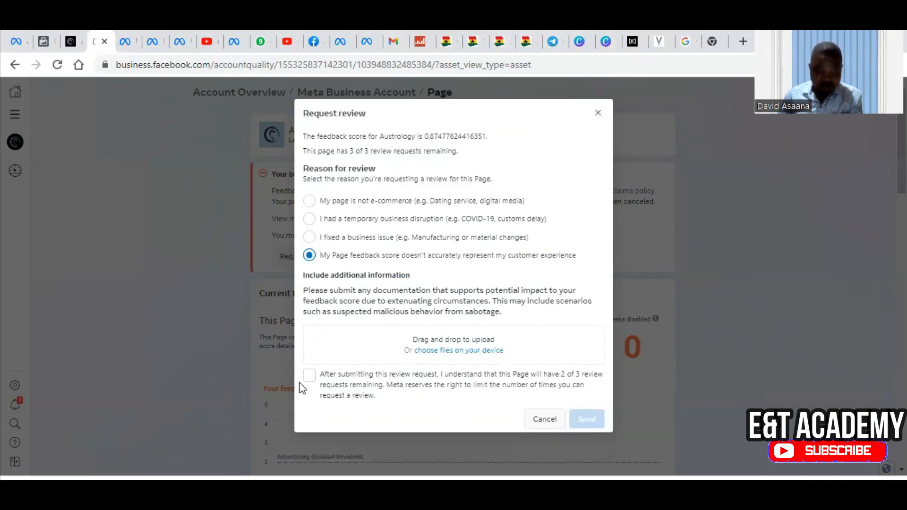
Tick the acknowledgement that 2 of 3 review requests will remain for this Page
left_click(310, 376)
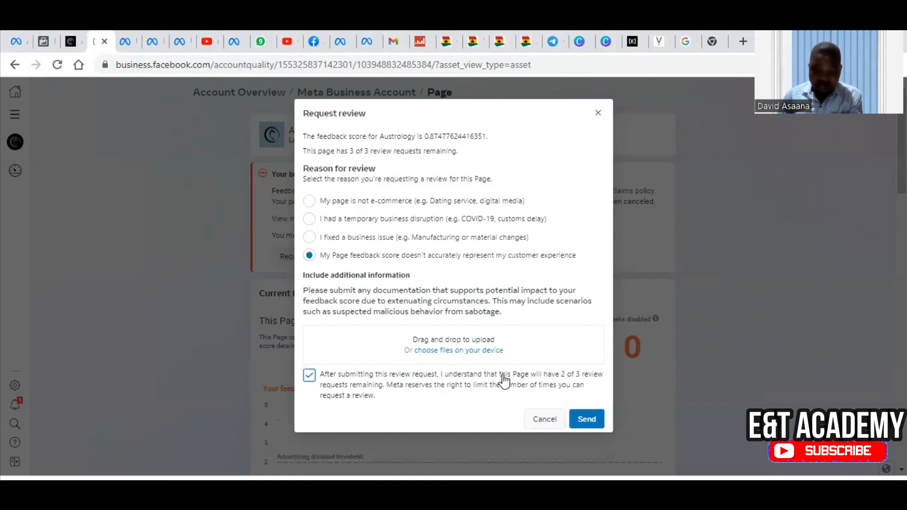
mouse_move(594, 388)
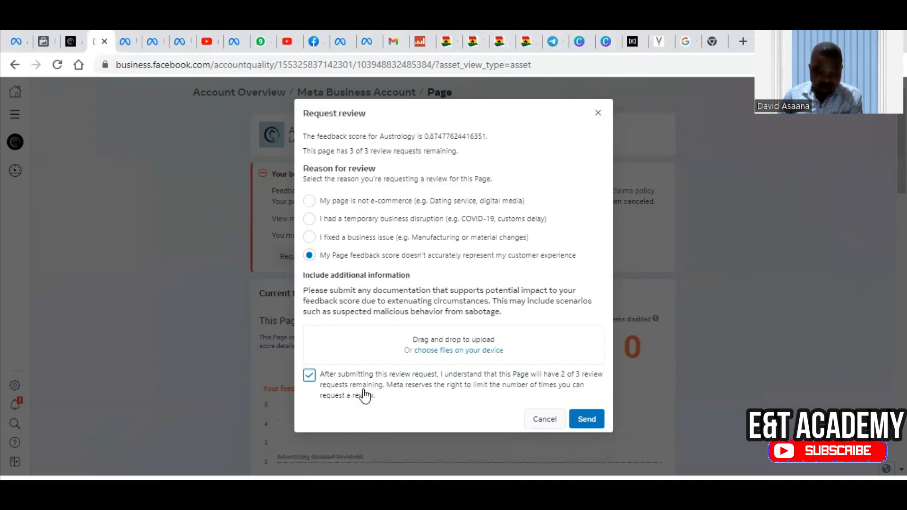
mouse_move(485, 396)
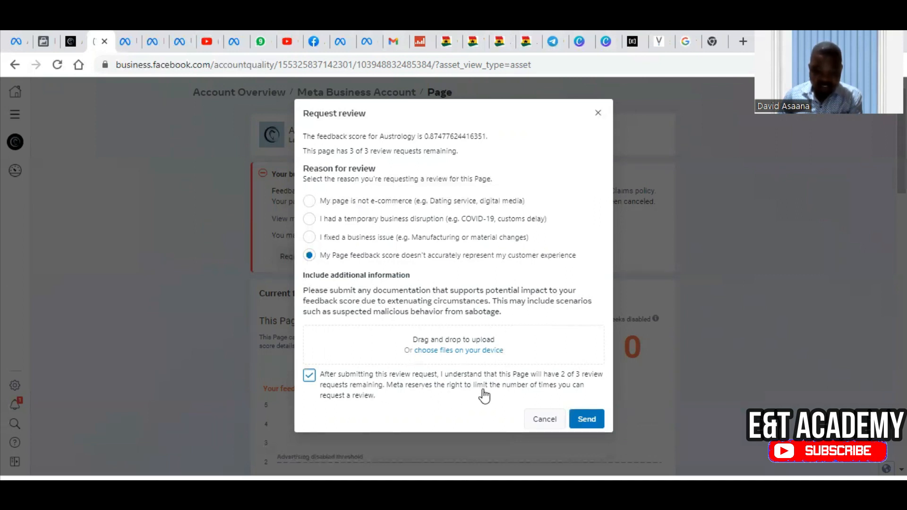
mouse_move(435, 409)
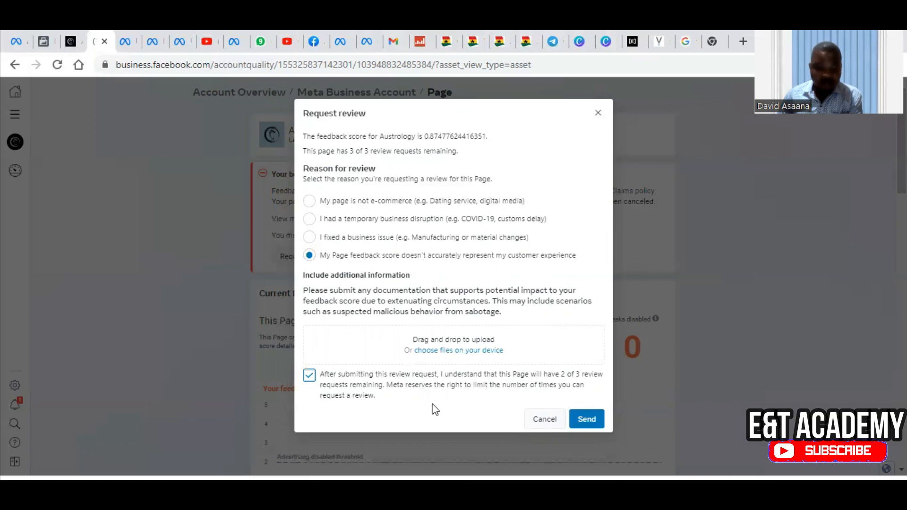
mouse_move(735, 138)
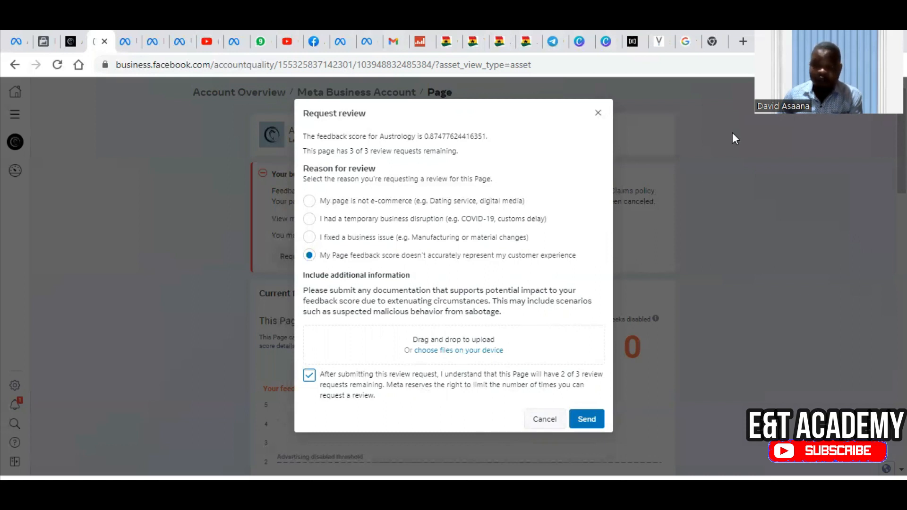
mouse_move(641, 463)
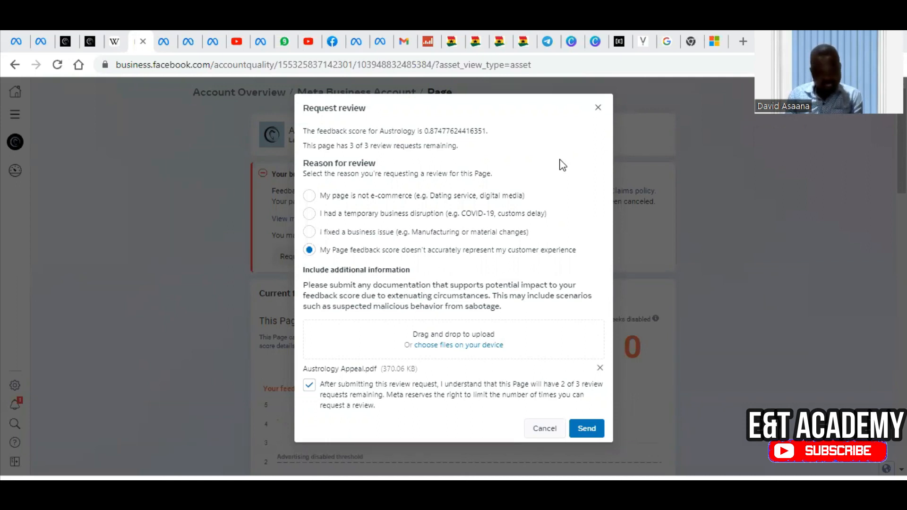
mouse_move(537, 202)
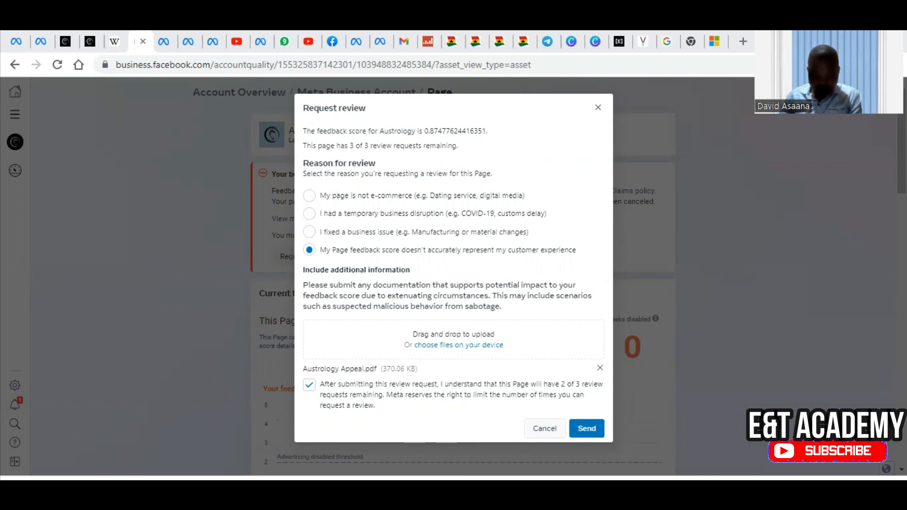
mouse_move(531, 323)
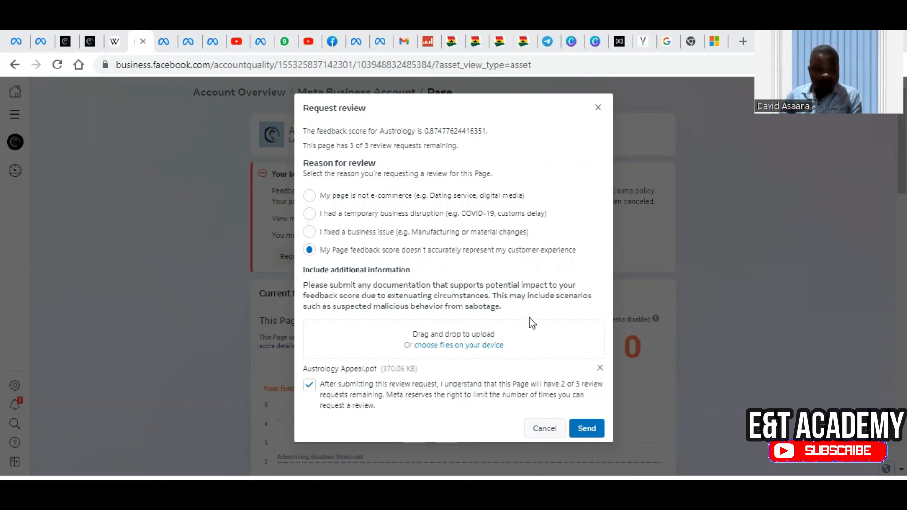
mouse_move(366, 347)
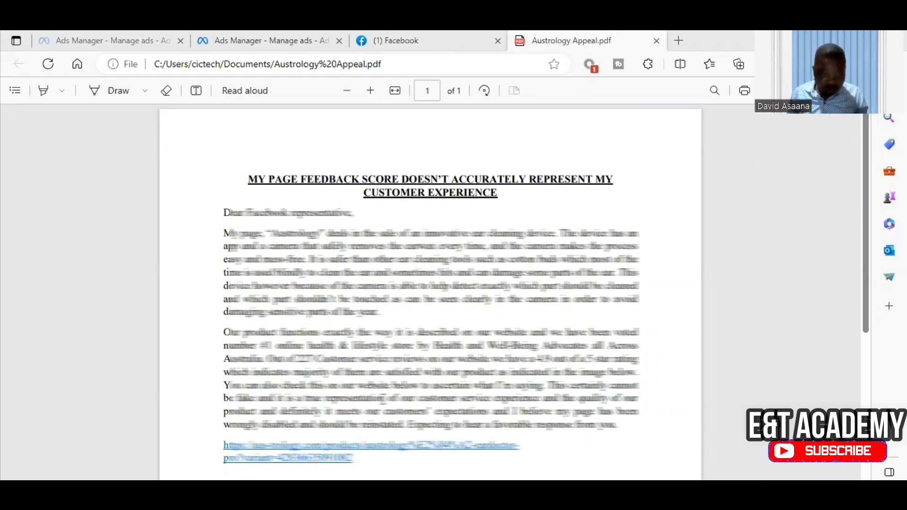
Scroll through Austrology Appeal.pdf to the Customer Reviews section showing 4.9 from 227 reviews
scroll("down", 3)
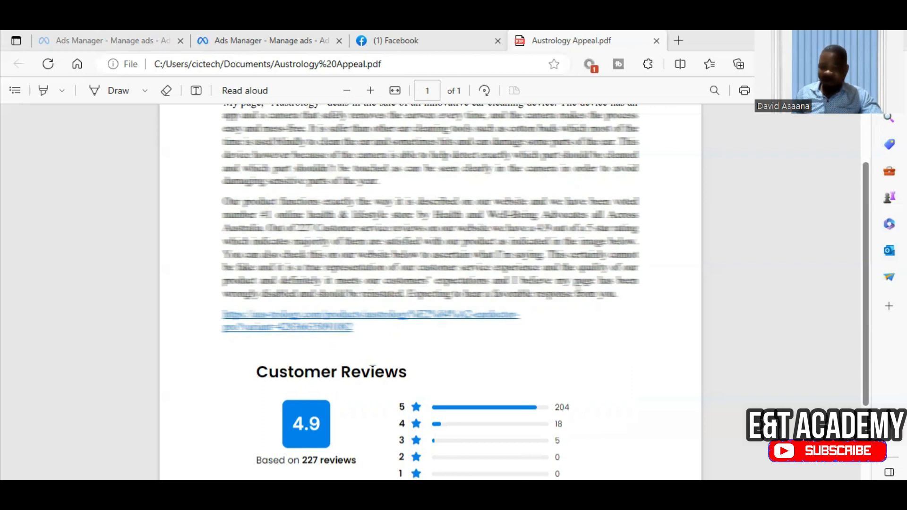
scroll("down", 3)
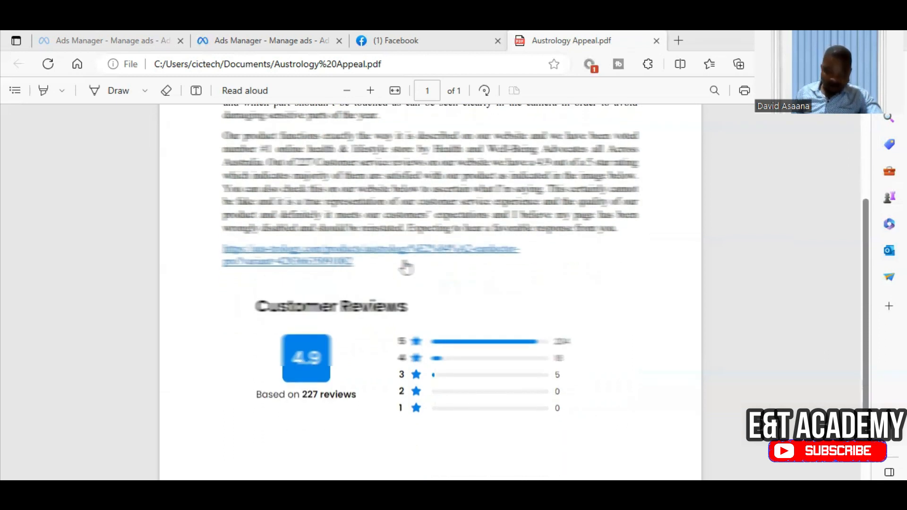
mouse_move(388, 262)
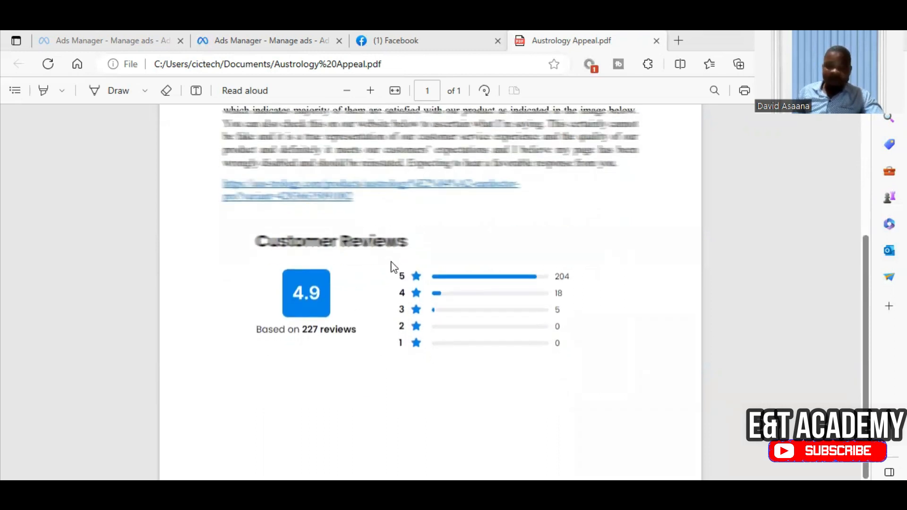
mouse_move(530, 281)
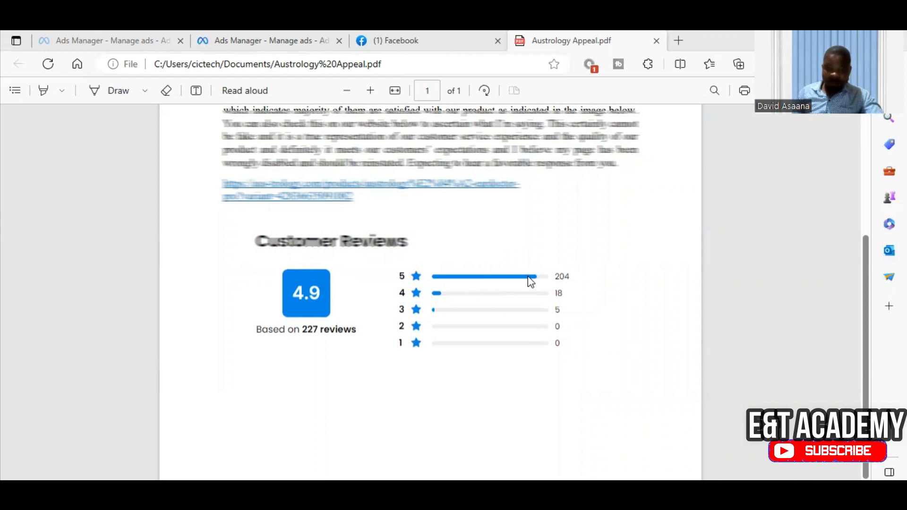
mouse_move(311, 316)
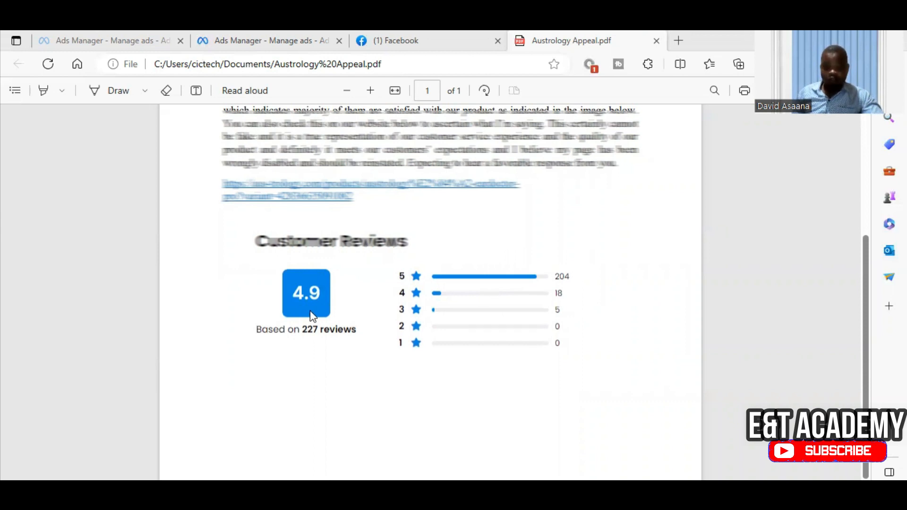
mouse_move(306, 306)
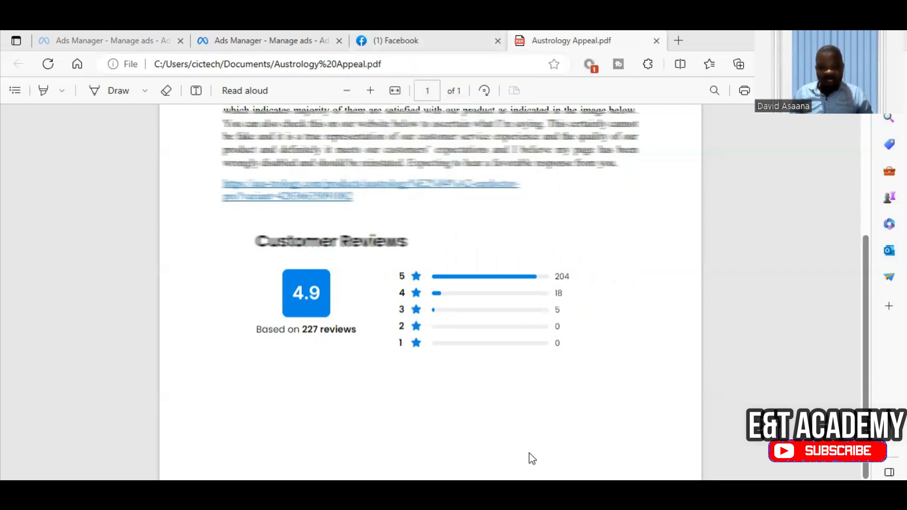
mouse_move(509, 242)
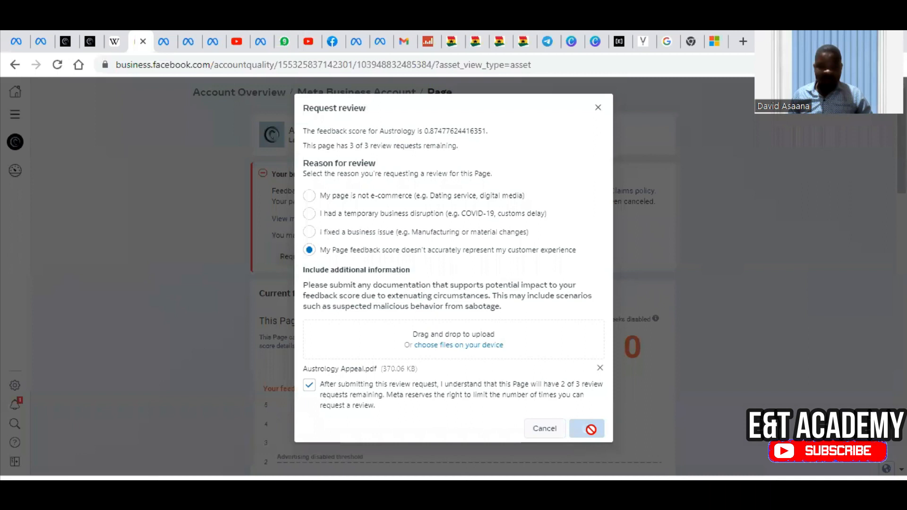
Send the review request and acknowledge the resulting 'No admin permission to appeal' alert
left_click(586, 428)
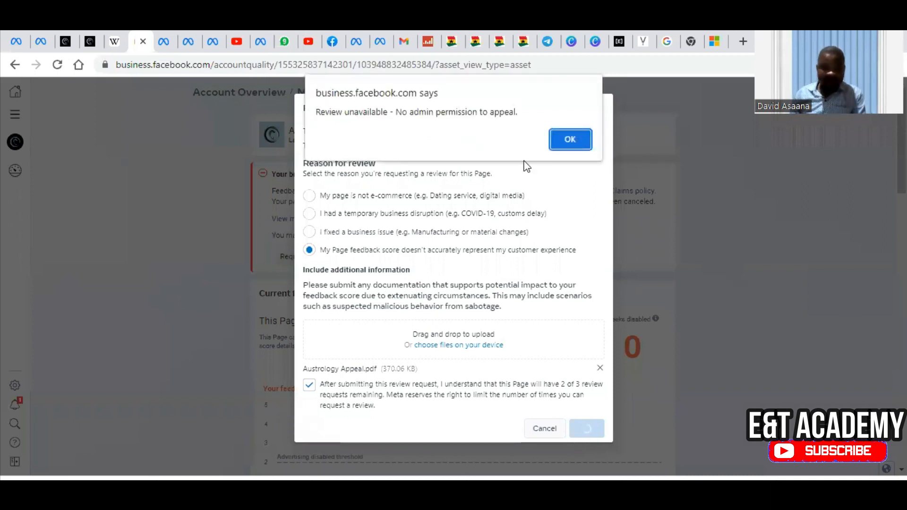
mouse_move(541, 142)
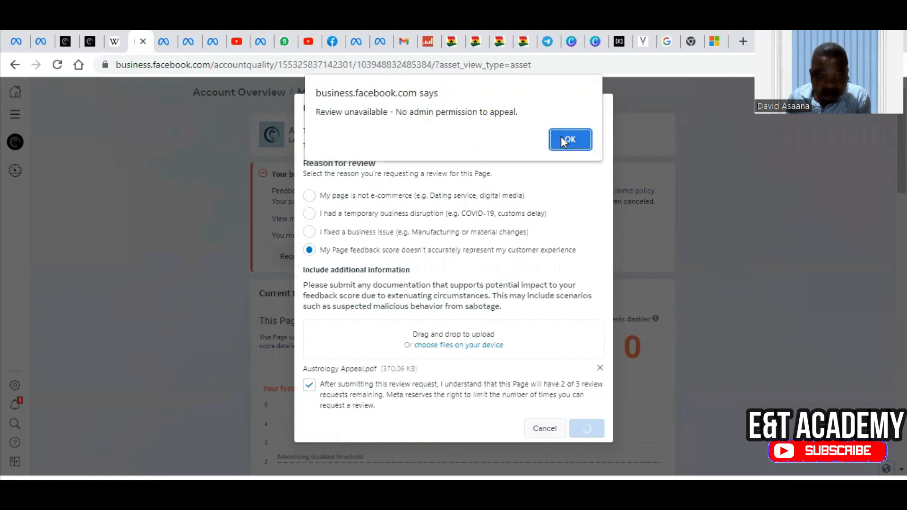
left_click(570, 140)
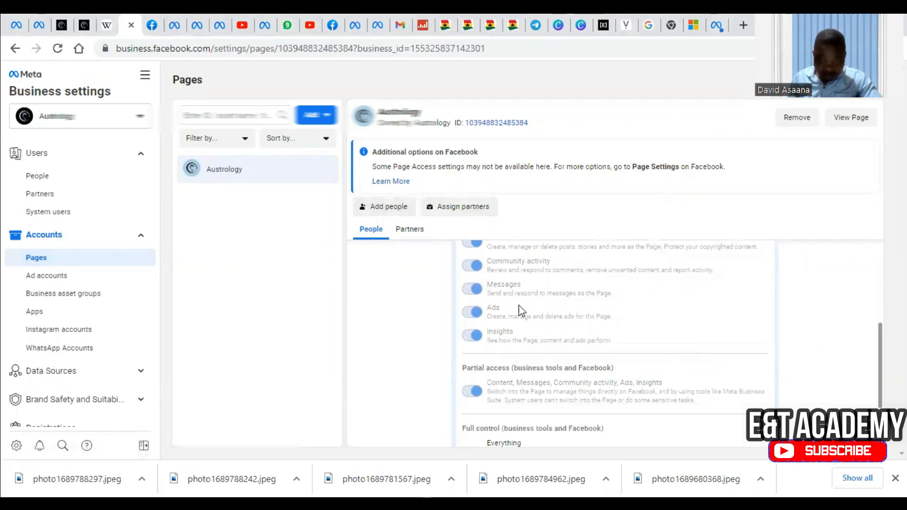
Enable the Full control 'Everything' toggle for the Austrology Page under Accounts > Pages
scroll("down", 3)
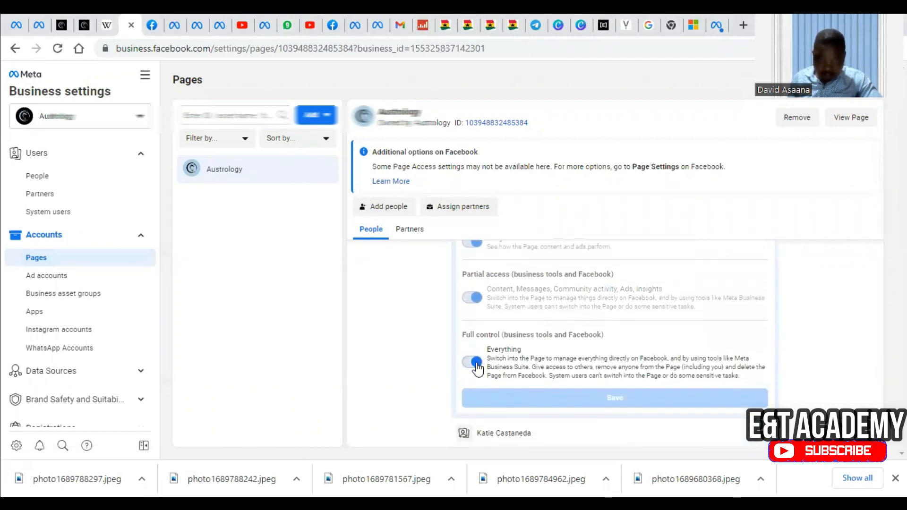
left_click(473, 362)
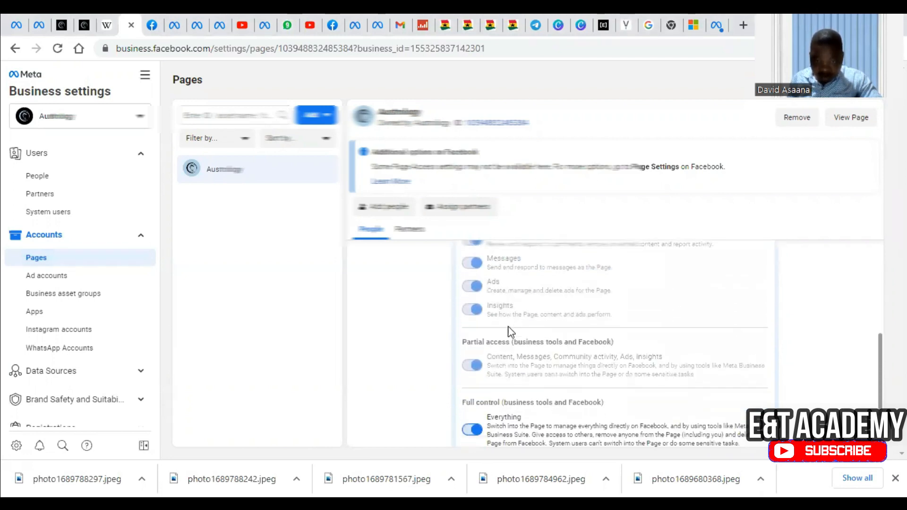
scroll("down", 3)
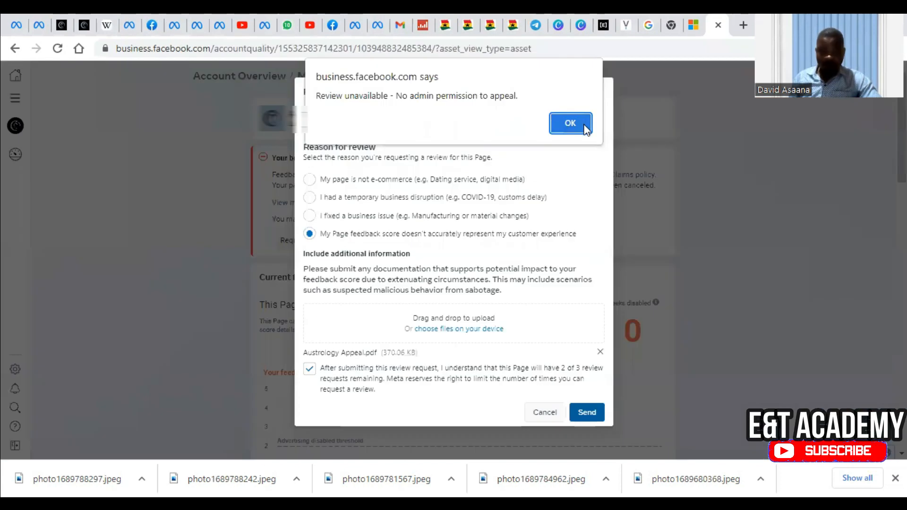
Acknowledge the permission alert and resend the review request with Austrology Appeal.pdf attached
left_click(569, 123)
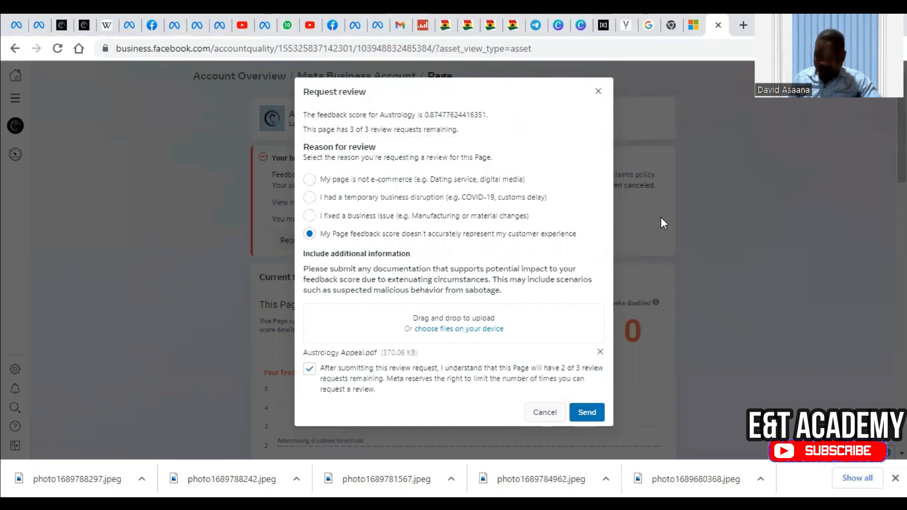
mouse_move(547, 360)
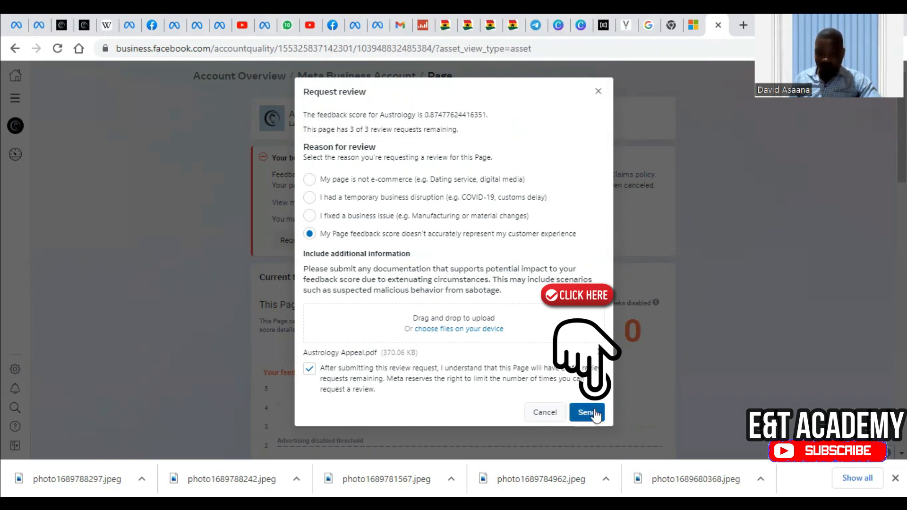
left_click(587, 413)
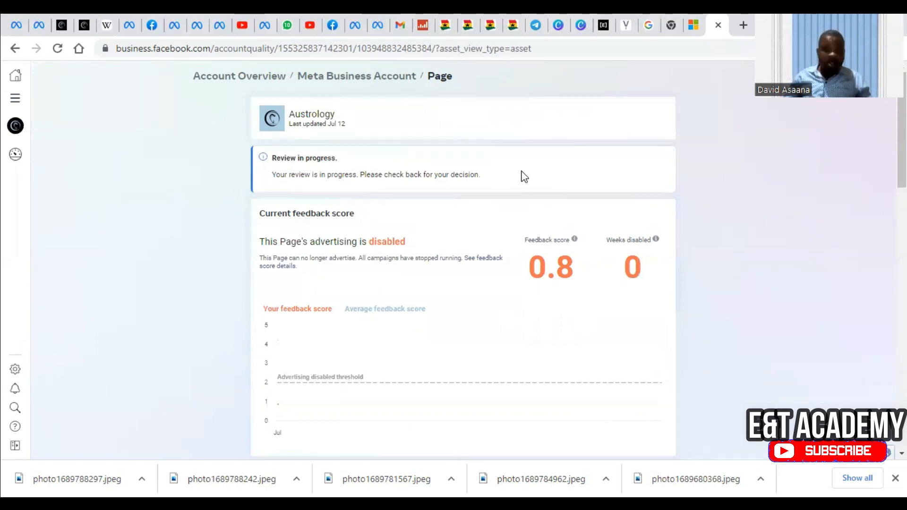
mouse_move(512, 189)
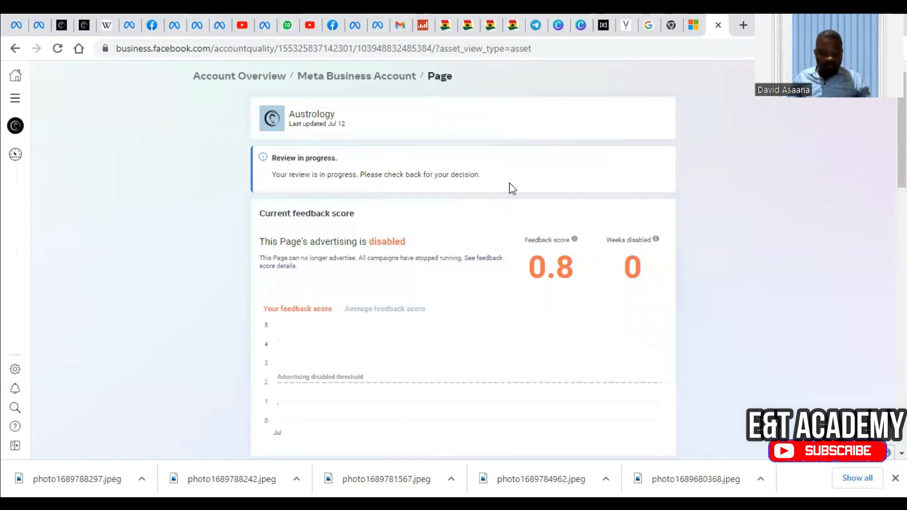